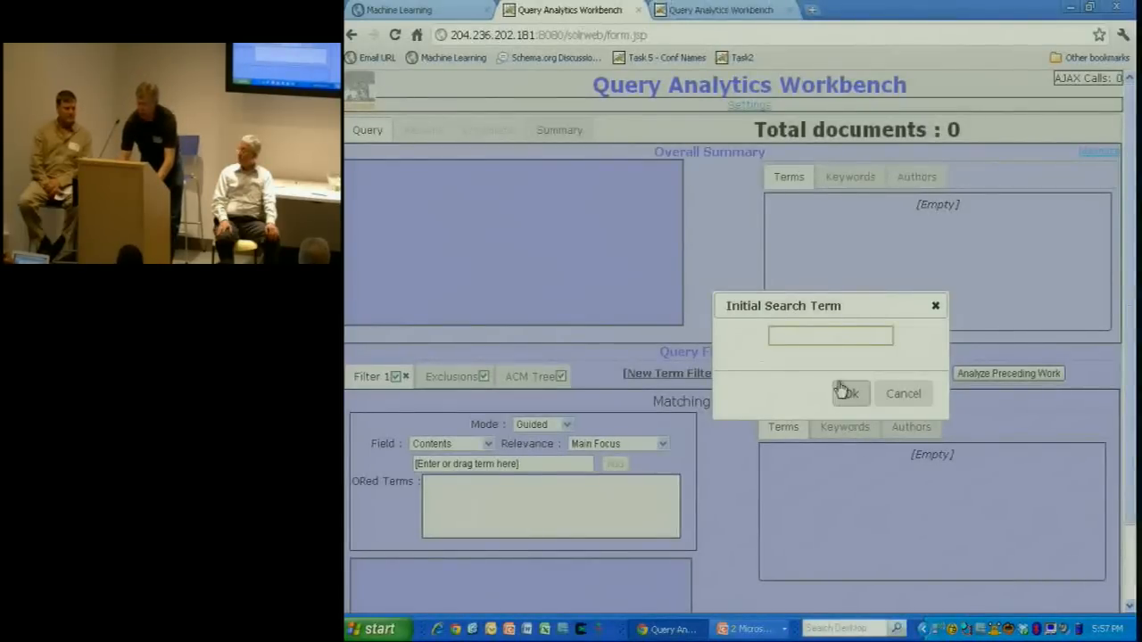
- Enter 'SIGIR workshop on faceted search' as the initial search term and confirm it
{"action": "left_click", "coordinate": [830, 335]}
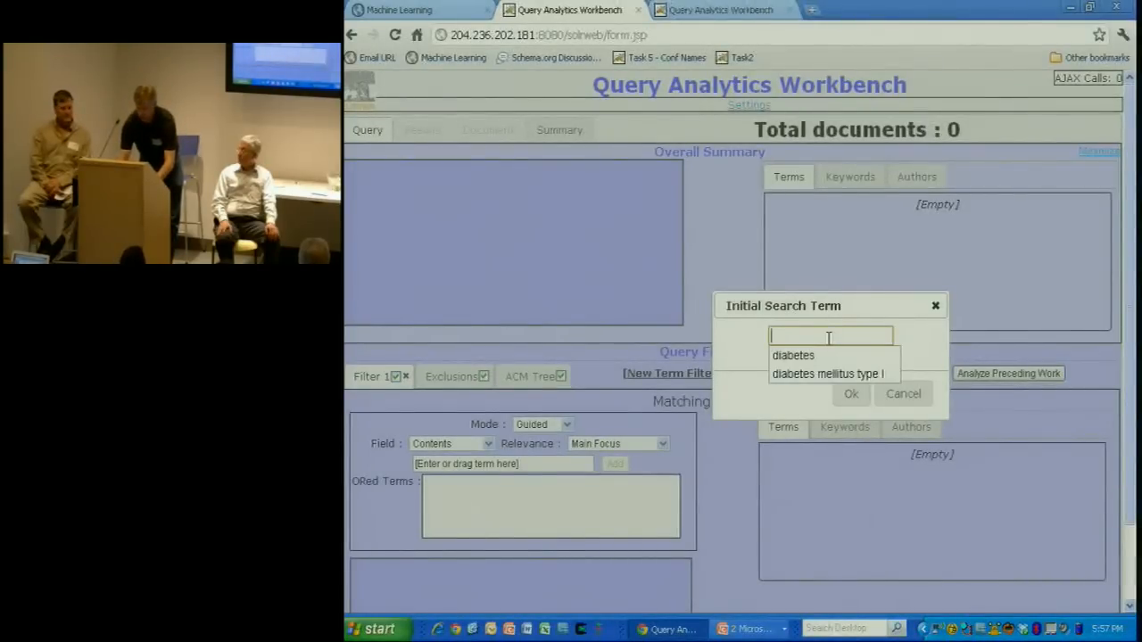
{"action": "type", "text": "SIGIR wo"}
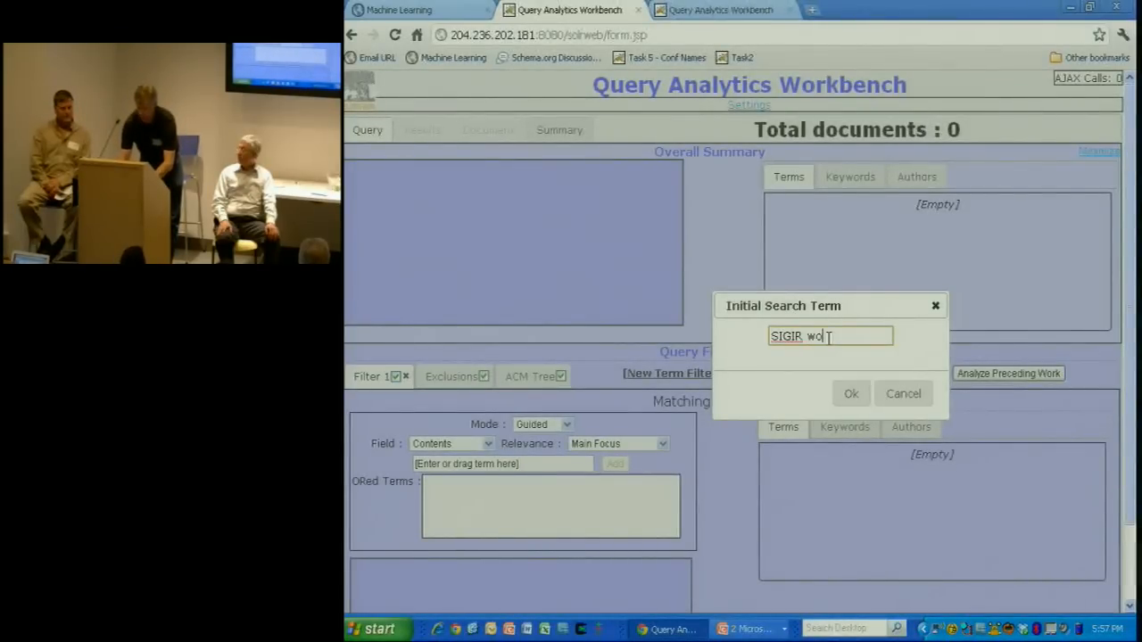
{"action": "type", "text": "rkshop"}
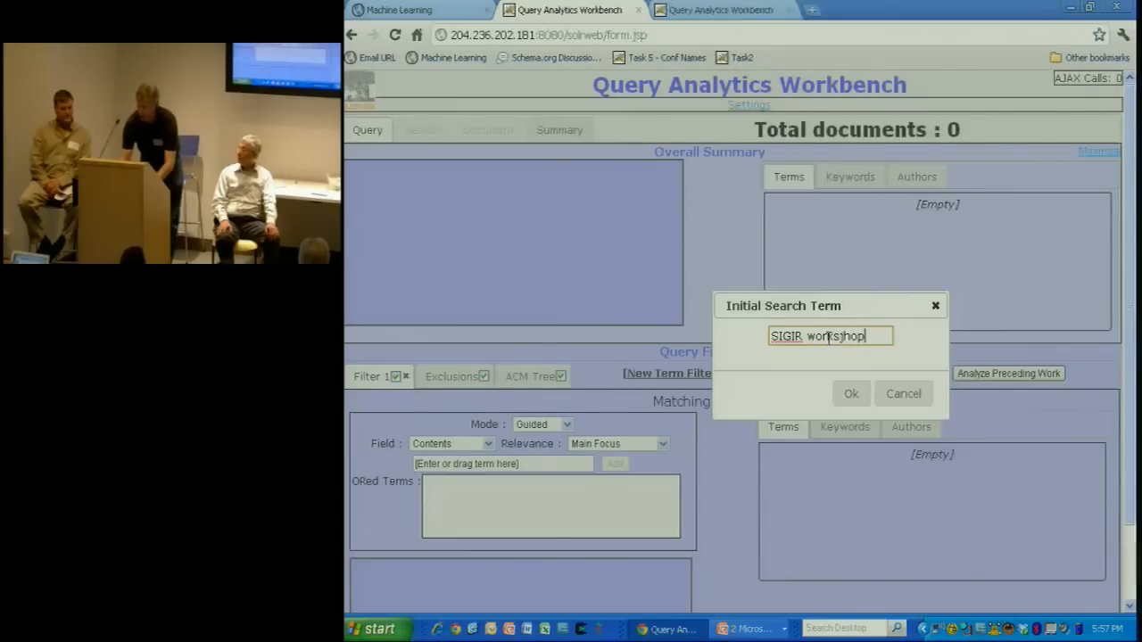
{"action": "key", "text": "BackSpace"}
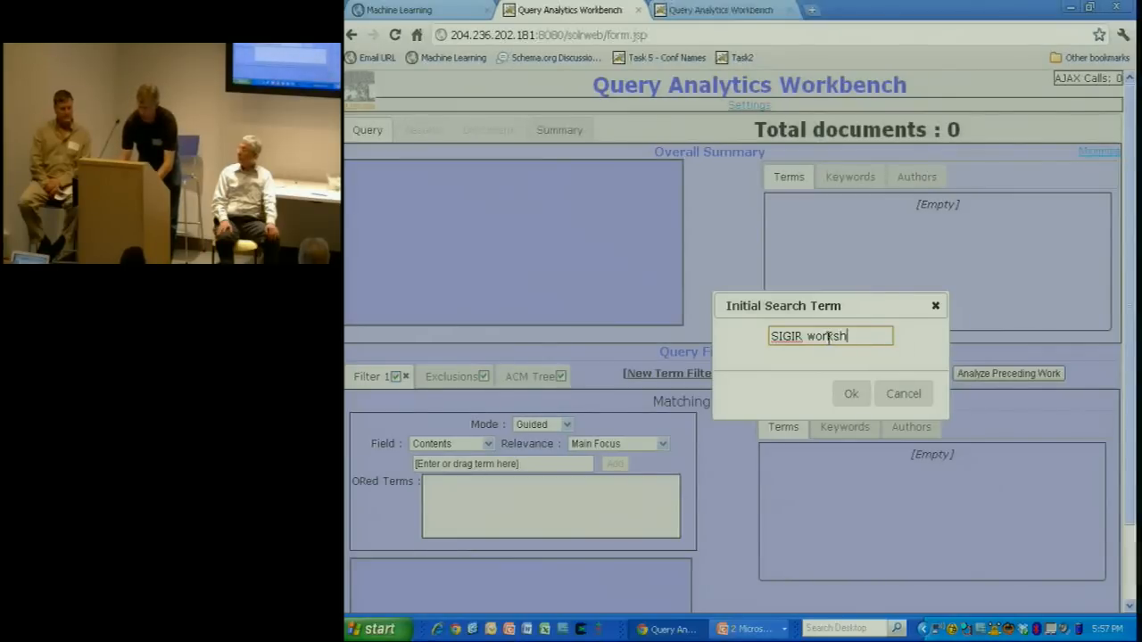
{"action": "type", "text": "op on faceted sear"}
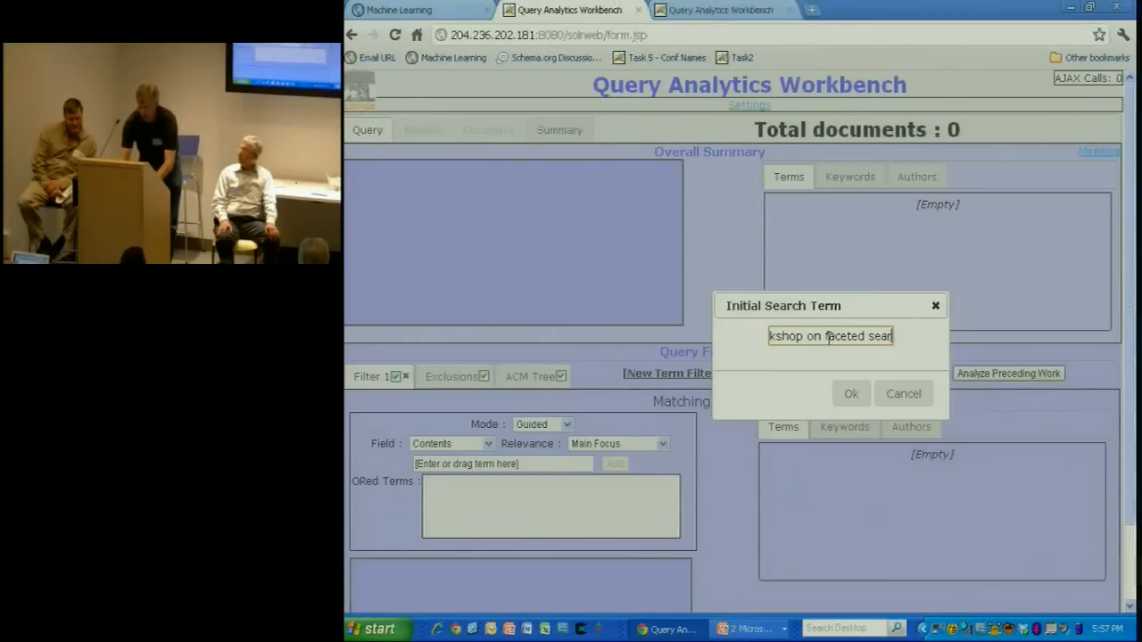
{"action": "left_click", "coordinate": [850, 393]}
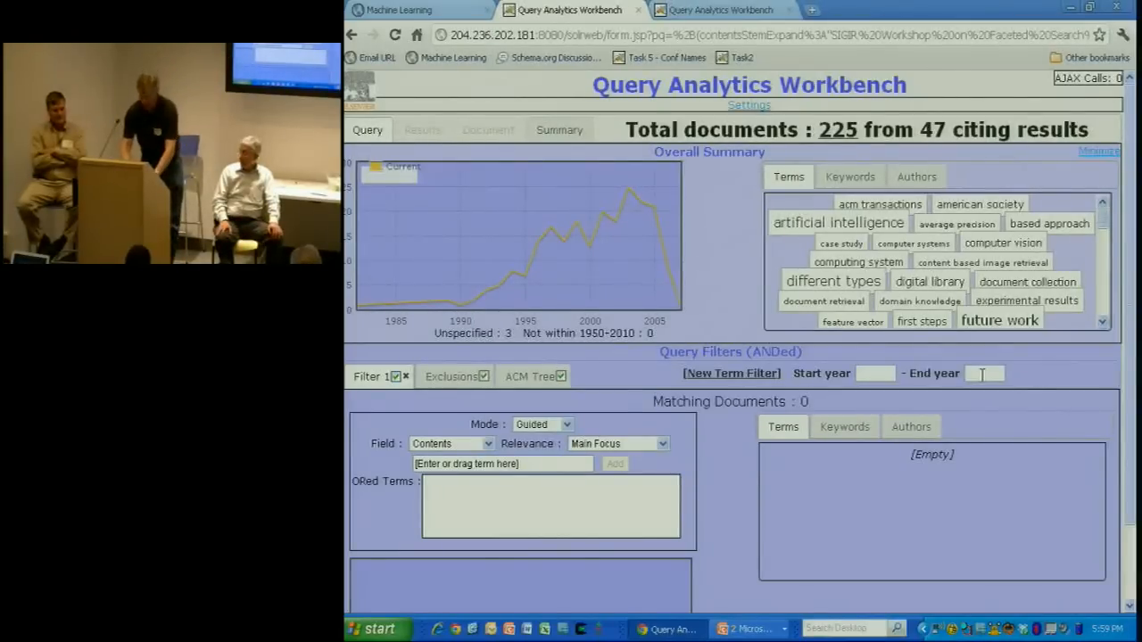
- Set the end year to 2006, leaving 221 documents from 47 citing results
{"action": "left_click", "coordinate": [982, 373]}
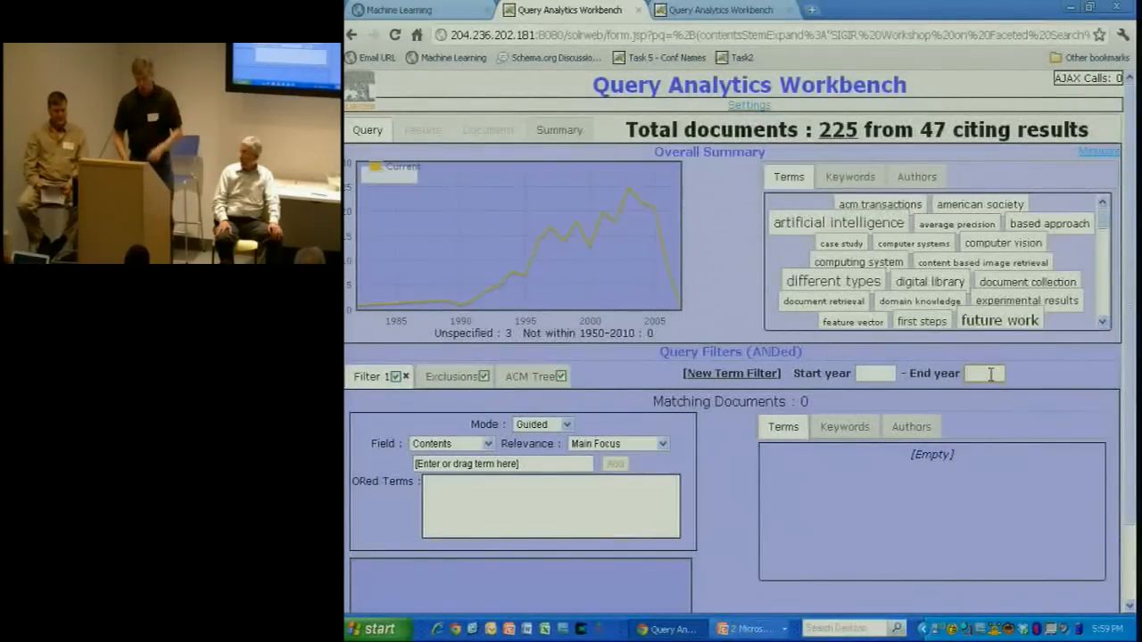
{"action": "type", "text": "200"}
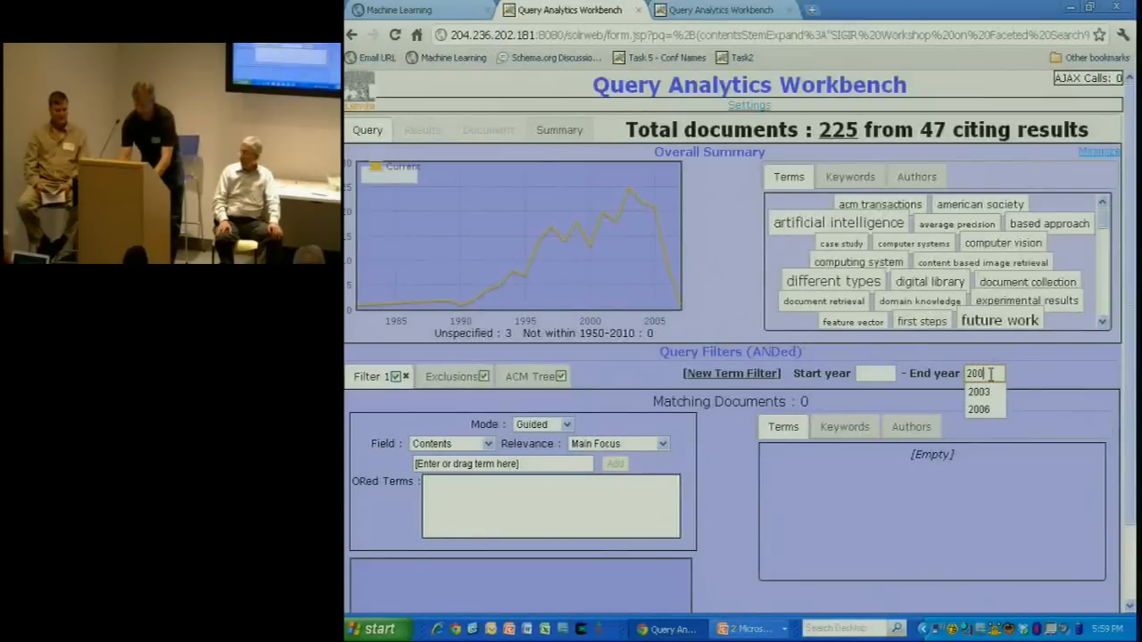
{"action": "left_click", "coordinate": [979, 409]}
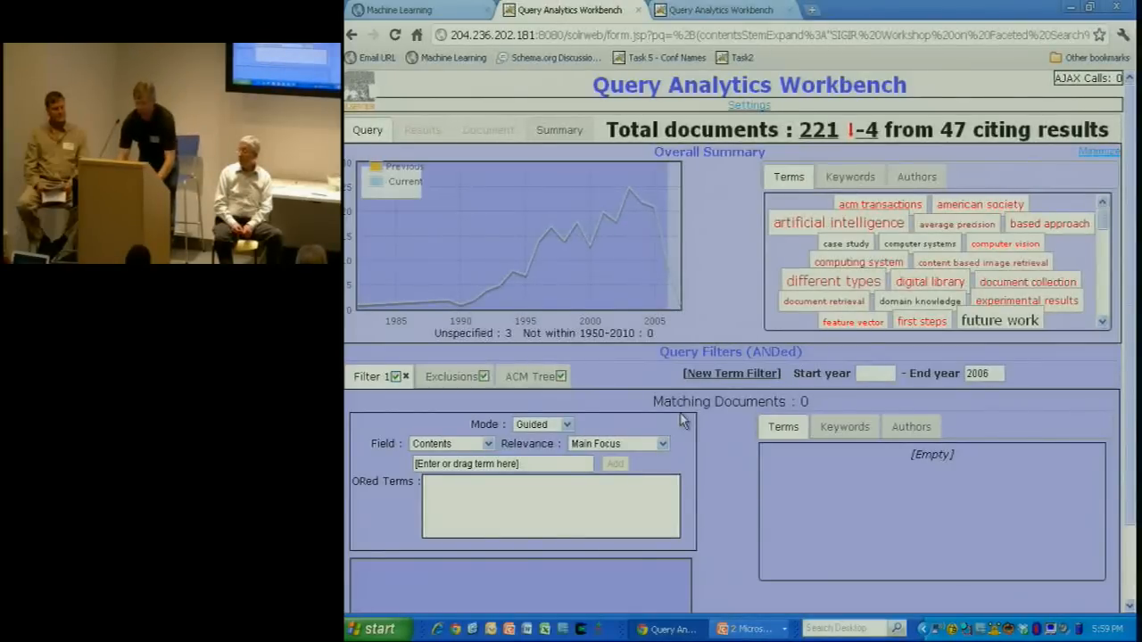
- Add the term 'workshop' to Filter 1 and list the 104 matching documents
{"action": "left_click", "coordinate": [502, 463]}
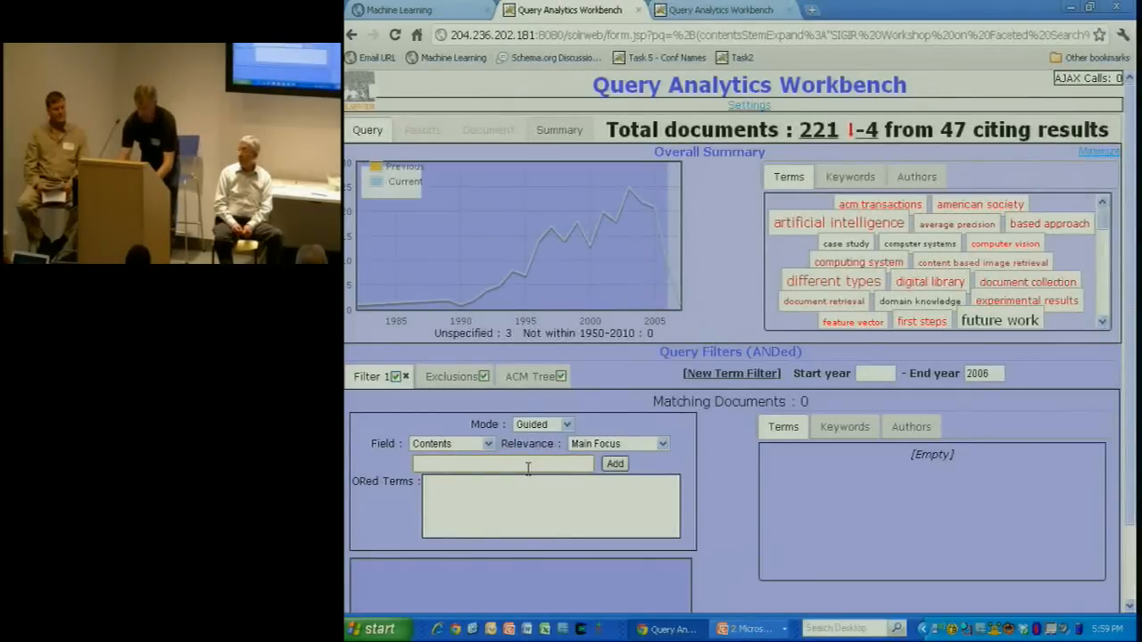
{"action": "type", "text": "worksh"}
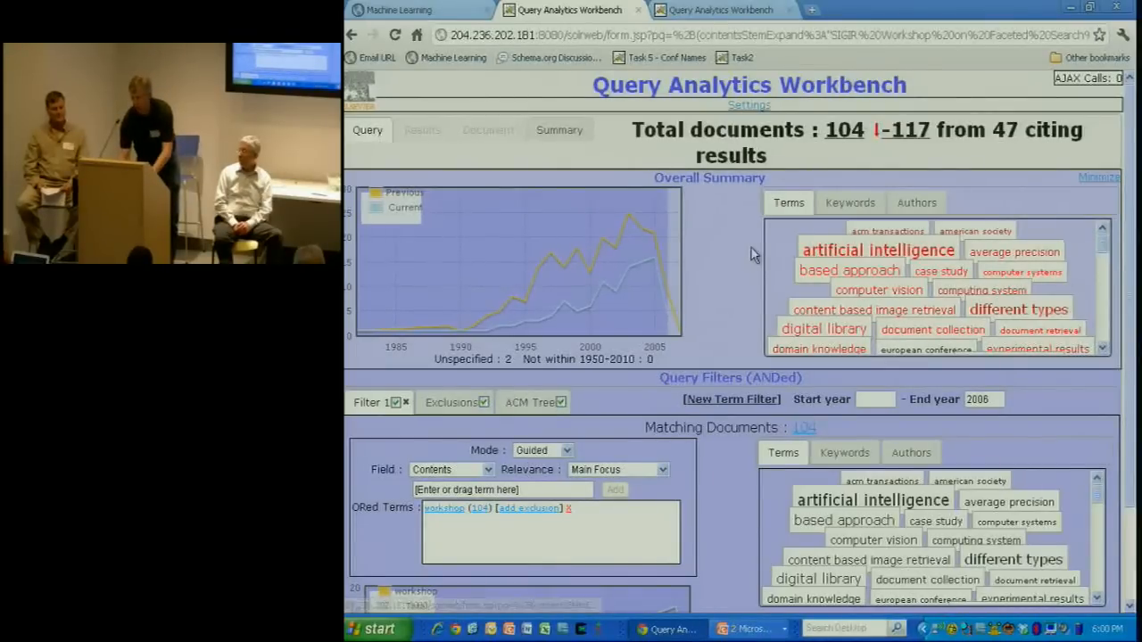
{"action": "mouse_move", "coordinate": [843, 129]}
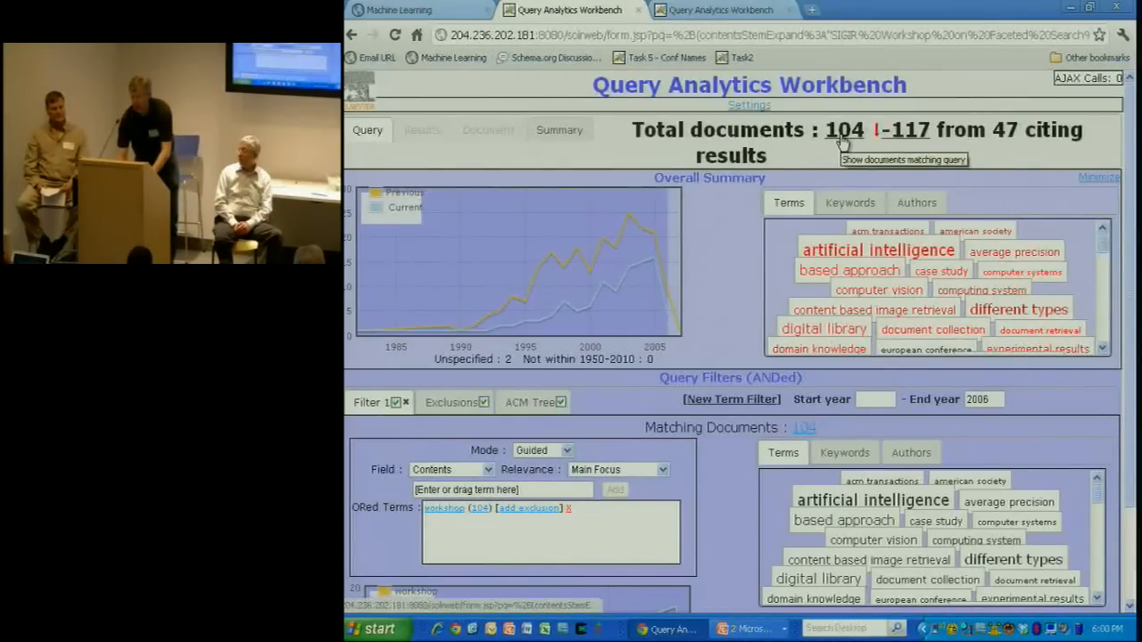
{"action": "left_click", "coordinate": [422, 129]}
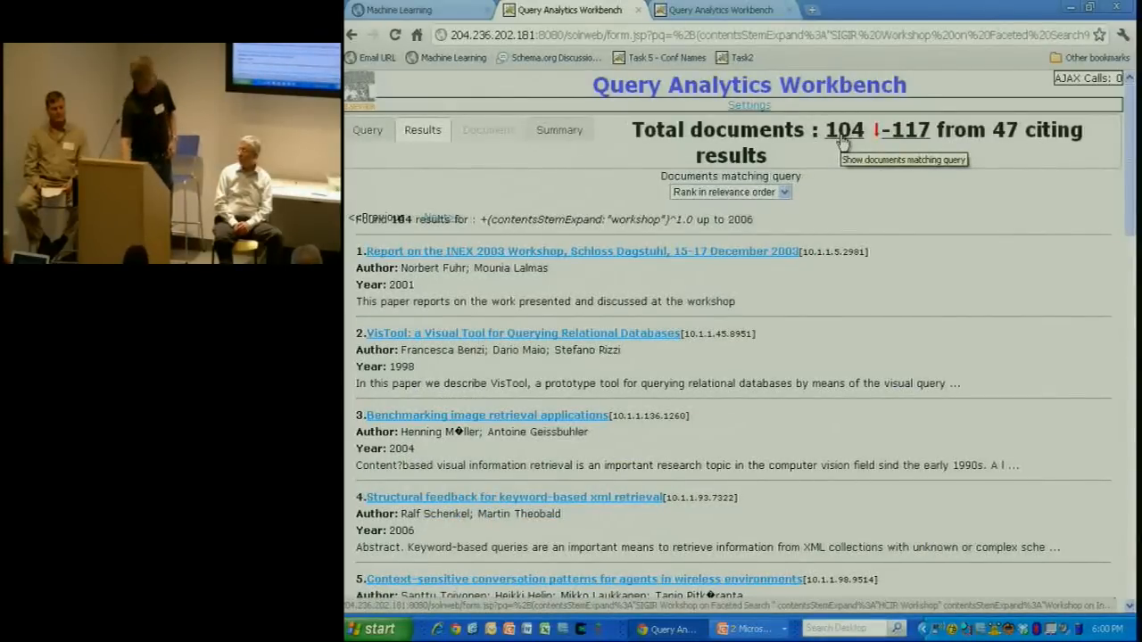
{"action": "mouse_move", "coordinate": [400, 150]}
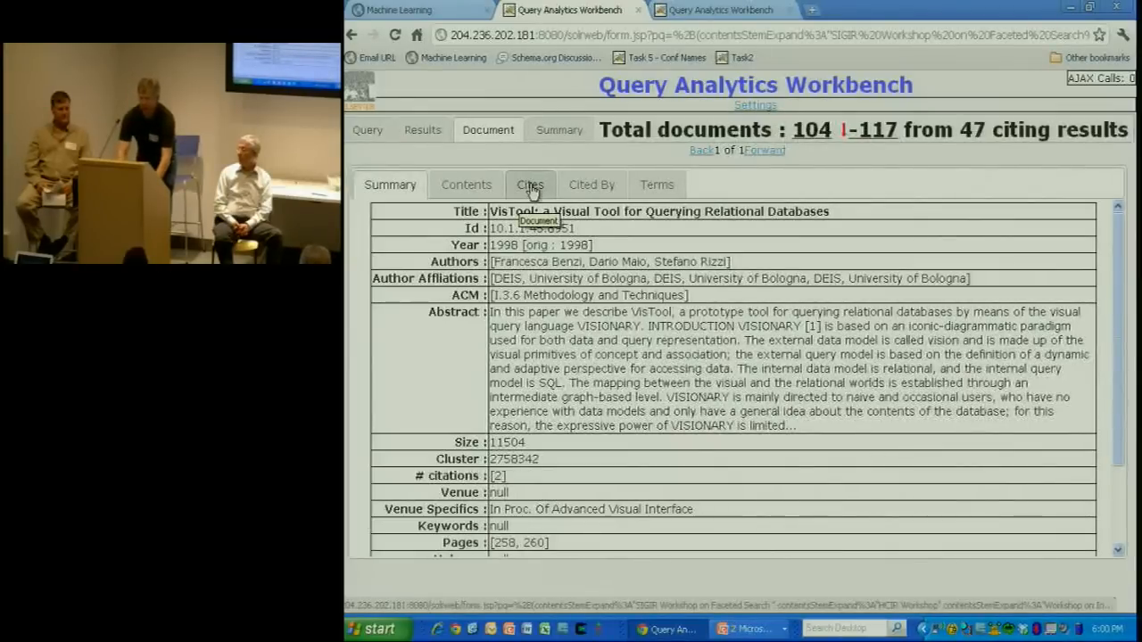
- List the VisTool paper's cited references, then return to the workbench browser
{"action": "left_click", "coordinate": [530, 185]}
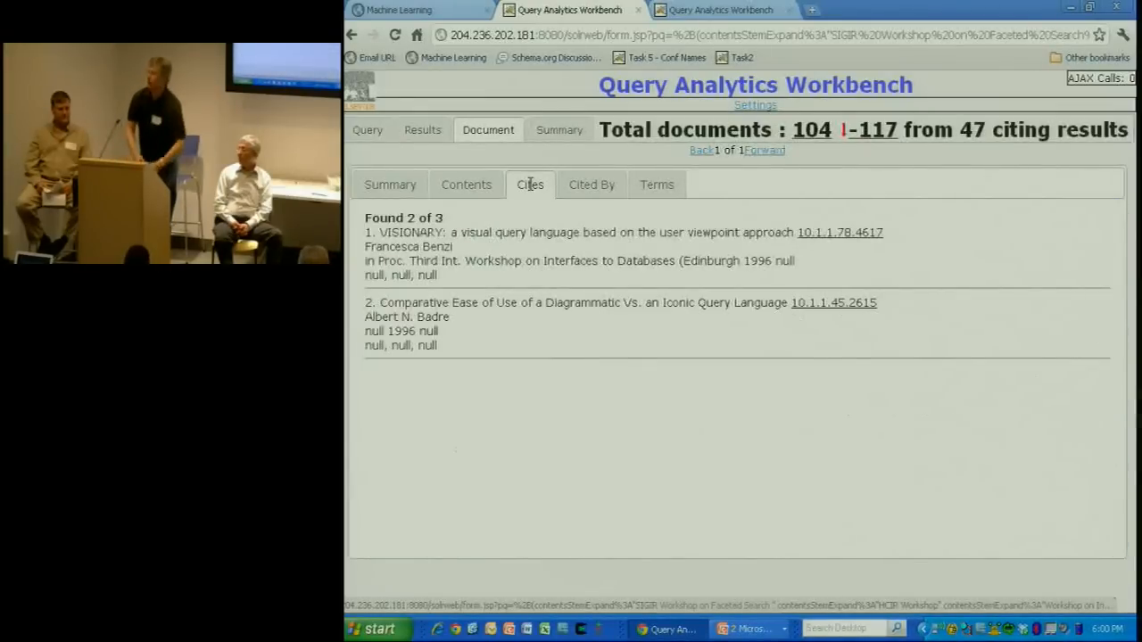
{"action": "mouse_move", "coordinate": [530, 185]}
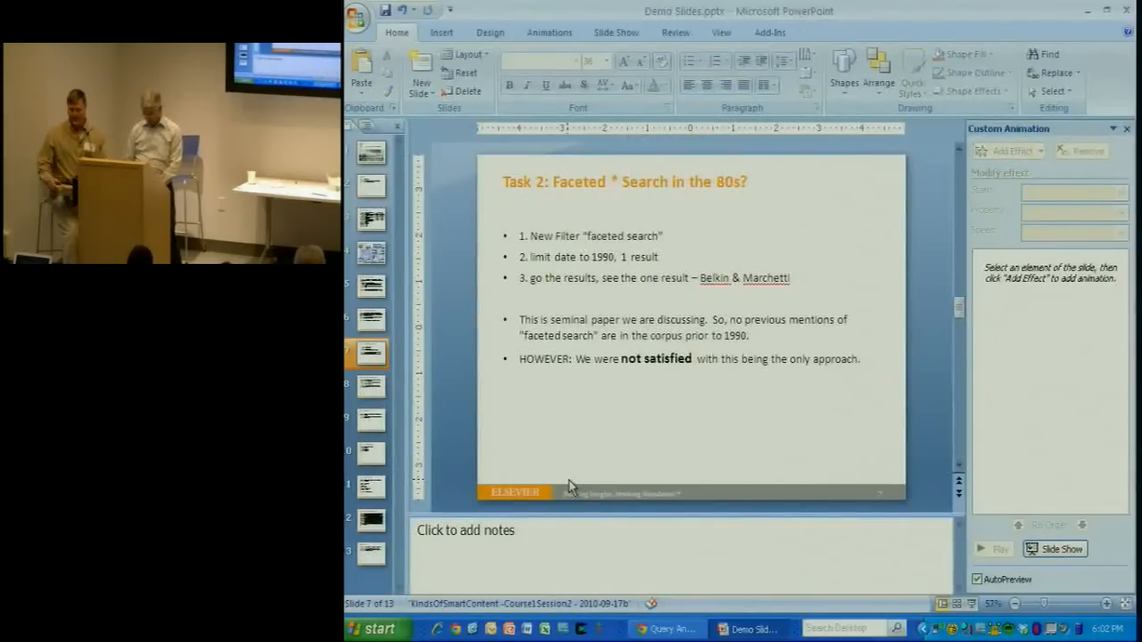
{"action": "left_click", "coordinate": [668, 629]}
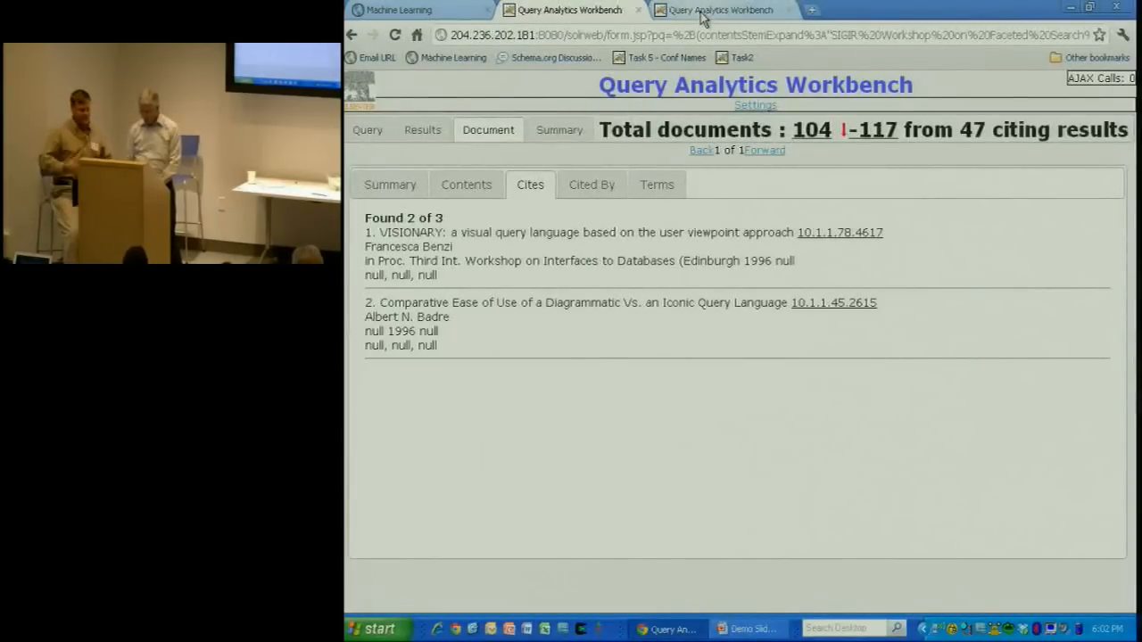
- Switch to the 1990-limited faceted-search session and turn off Filters 2 through 5
{"action": "left_click", "coordinate": [719, 9]}
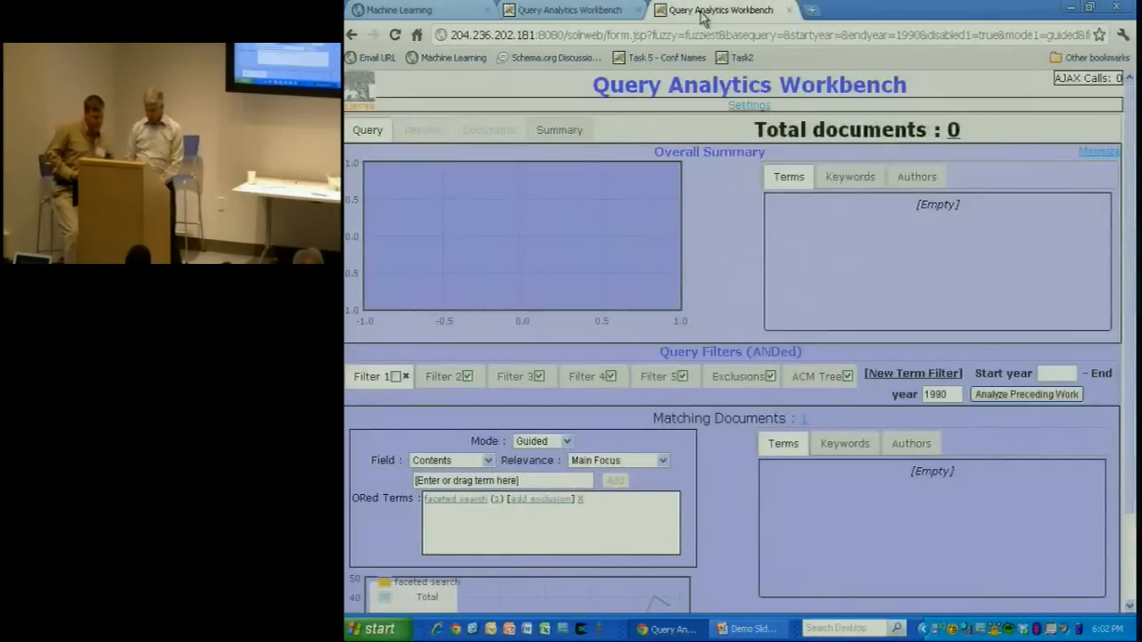
{"action": "mouse_move", "coordinate": [459, 343]}
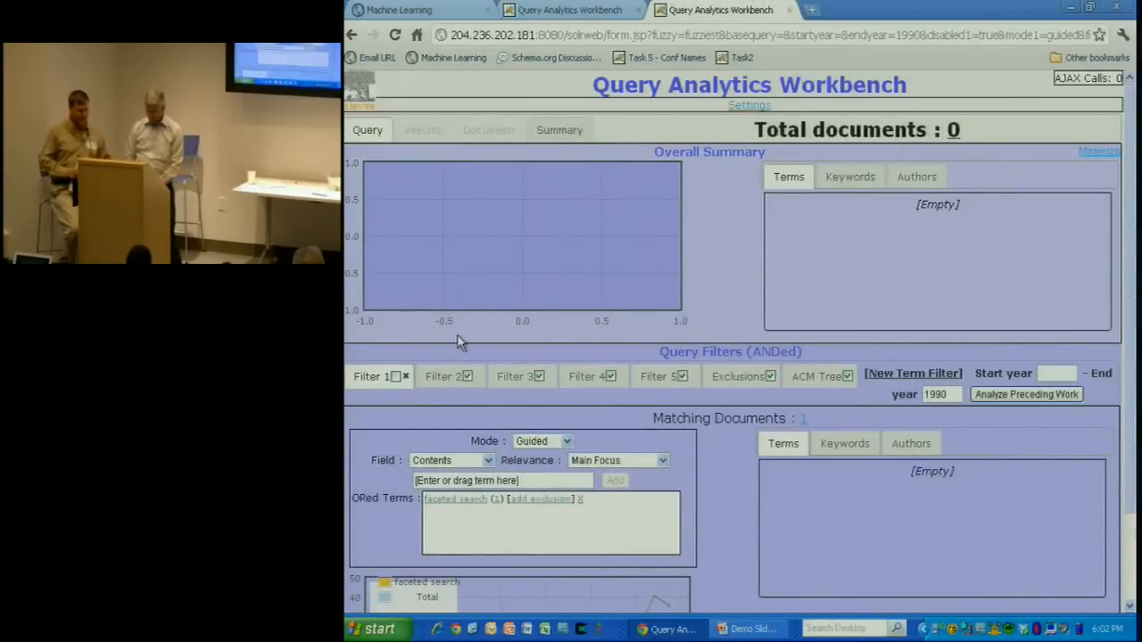
{"action": "left_click", "coordinate": [522, 376]}
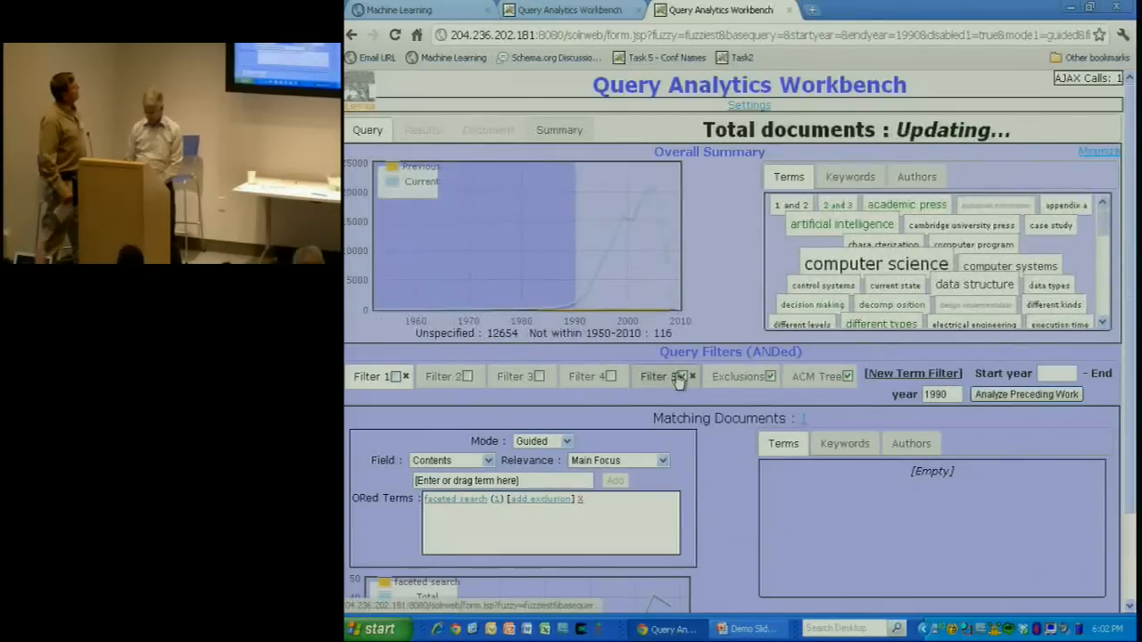
{"action": "left_click", "coordinate": [692, 376]}
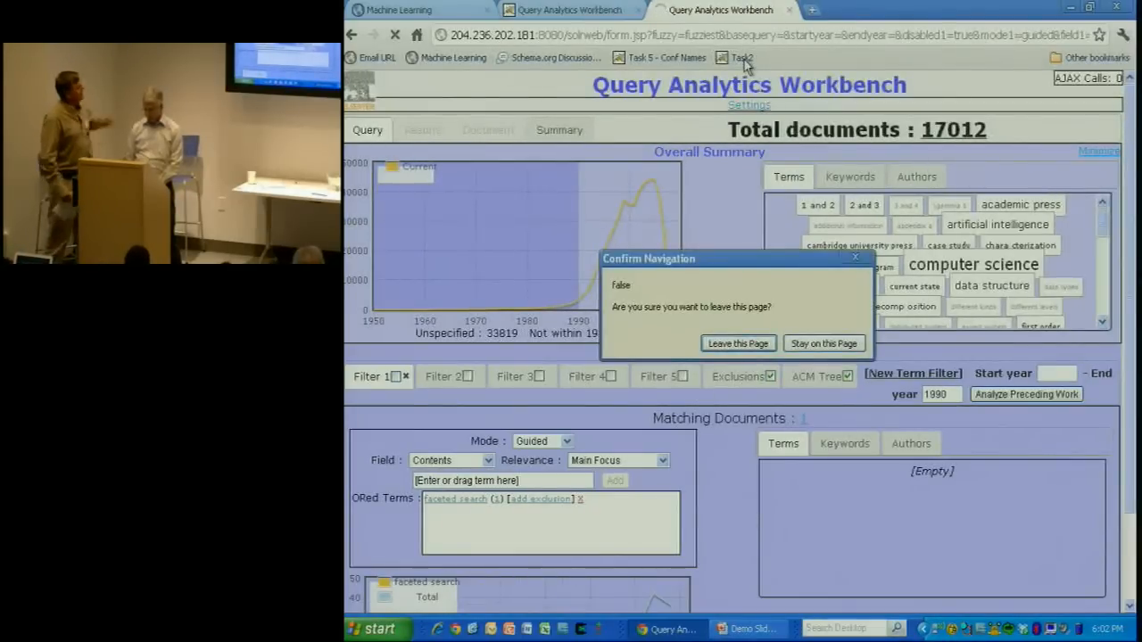
- Load the Task2 bookmark, confirm leaving the page, and show the first filter
{"action": "left_click", "coordinate": [823, 344]}
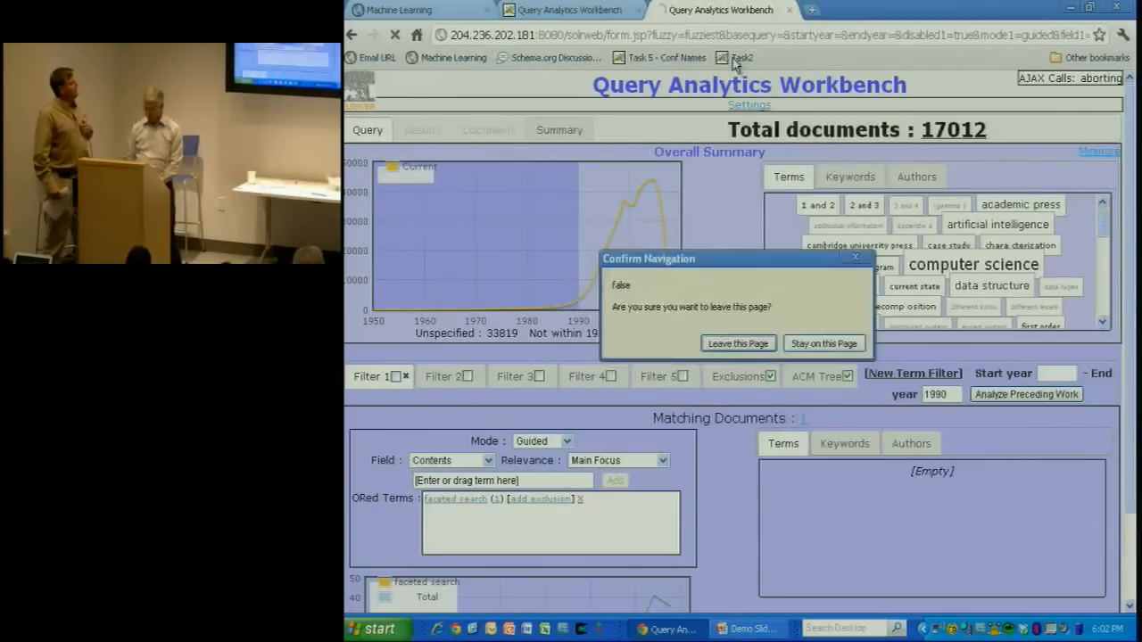
{"action": "left_click", "coordinate": [823, 344]}
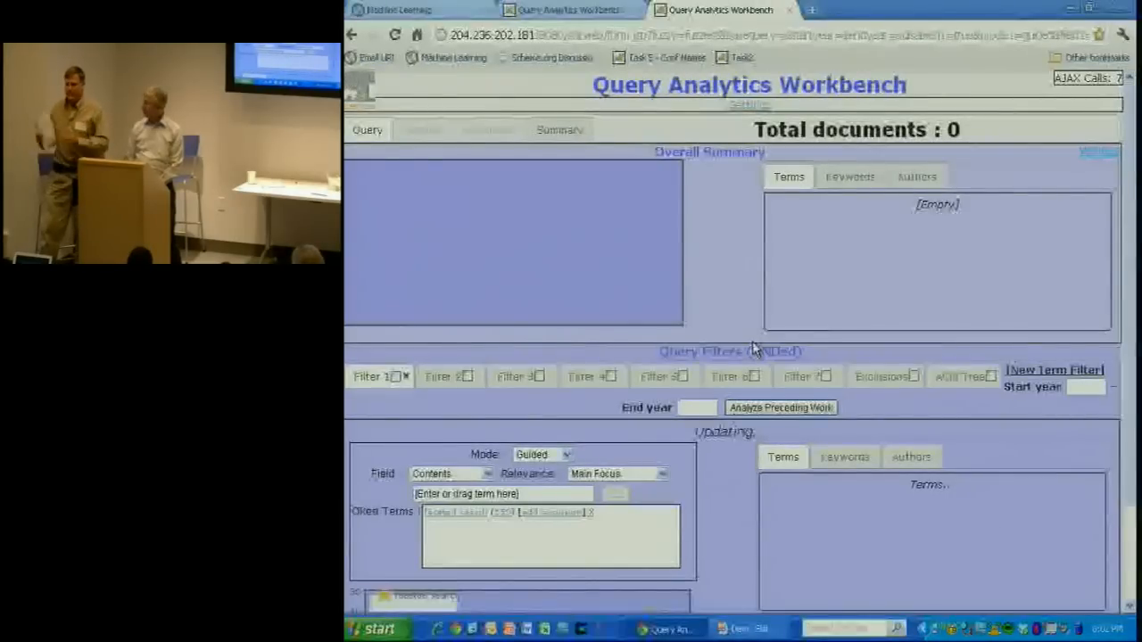
{"action": "left_click", "coordinate": [780, 408]}
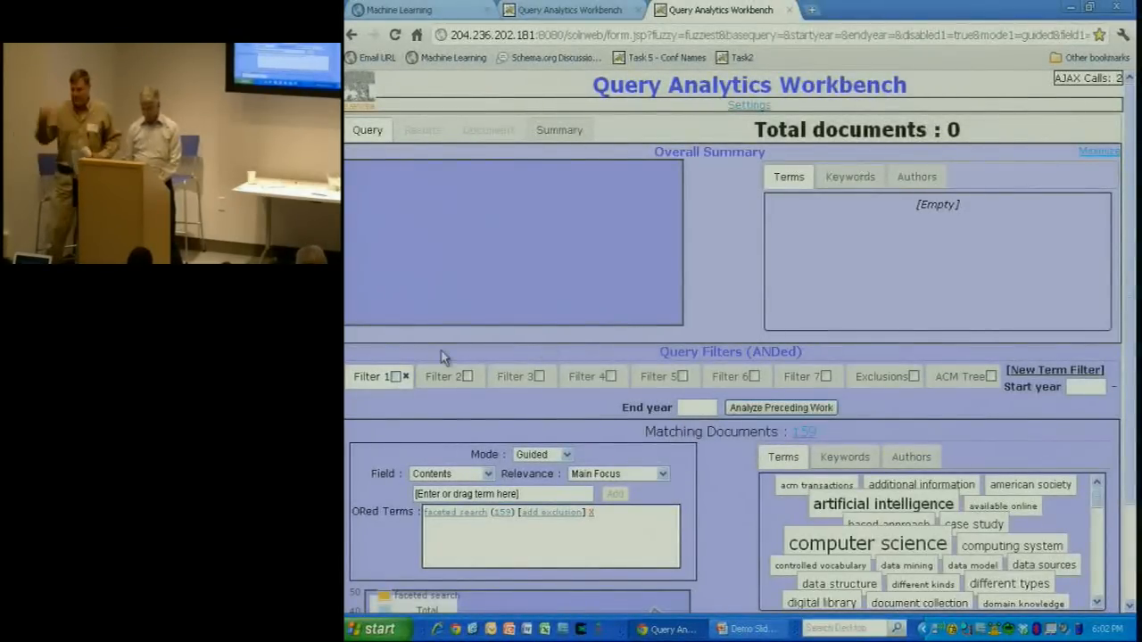
{"action": "mouse_move", "coordinate": [378, 373]}
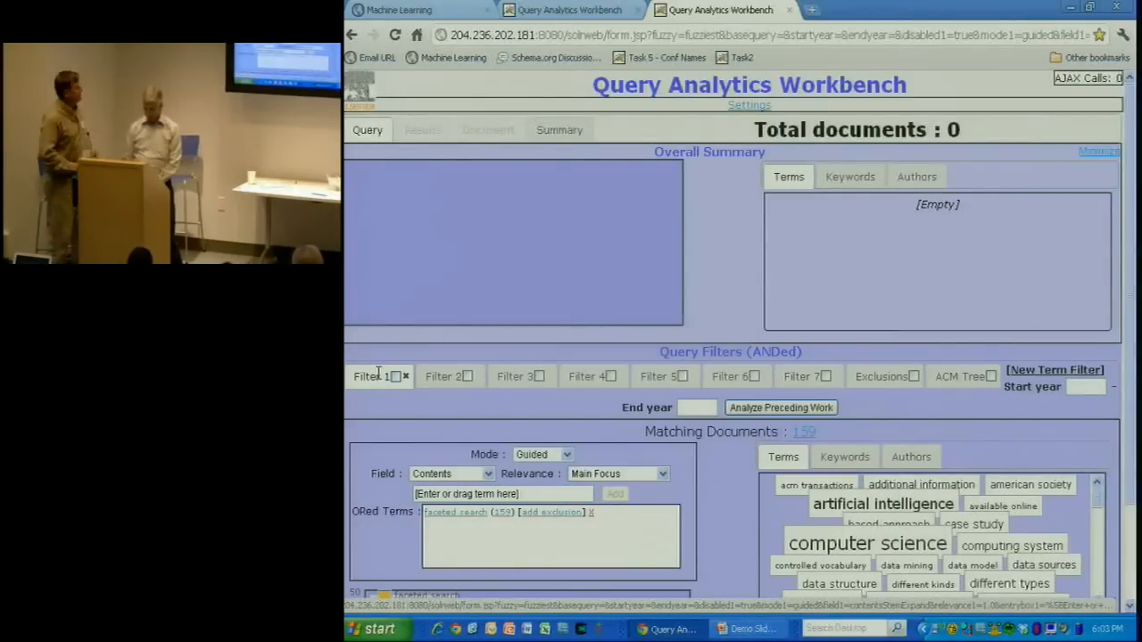
{"action": "left_click", "coordinate": [373, 376]}
{"action": "type", "text": "19"}
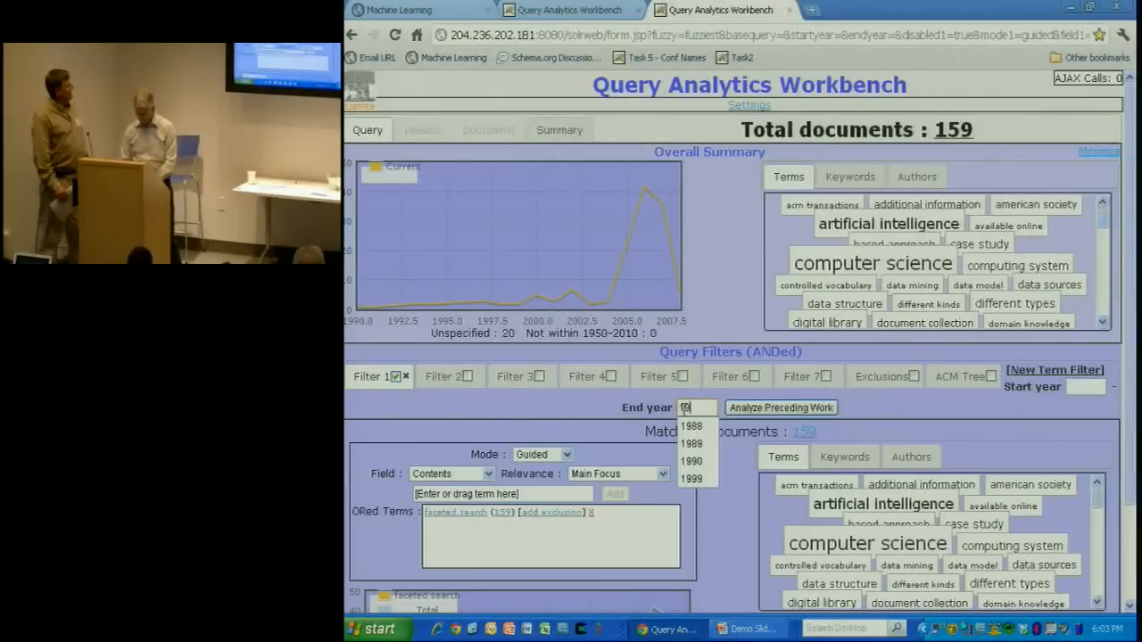
- Set the end year to 1990 and view the single matching document
{"action": "left_click", "coordinate": [690, 462]}
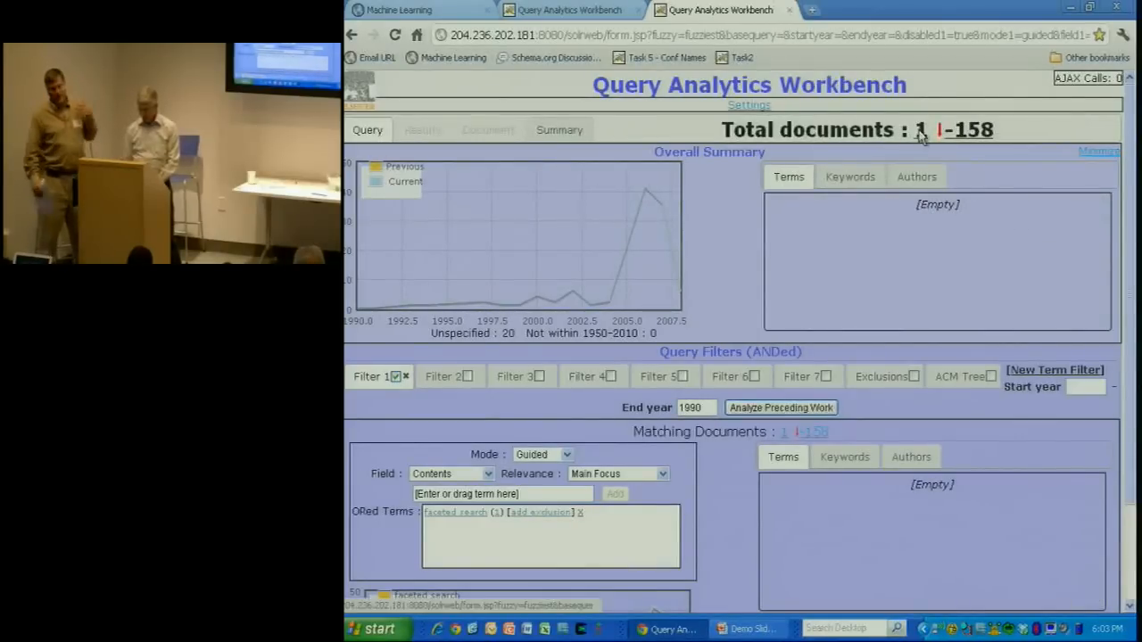
{"action": "left_click", "coordinate": [422, 129]}
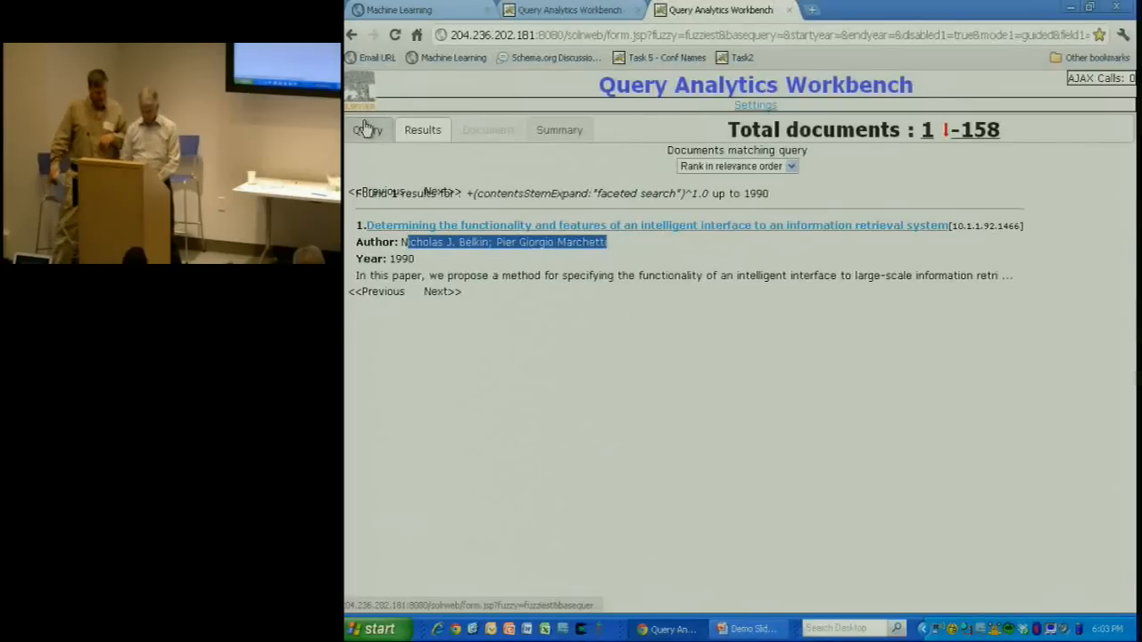
{"action": "mouse_move", "coordinate": [749, 629]}
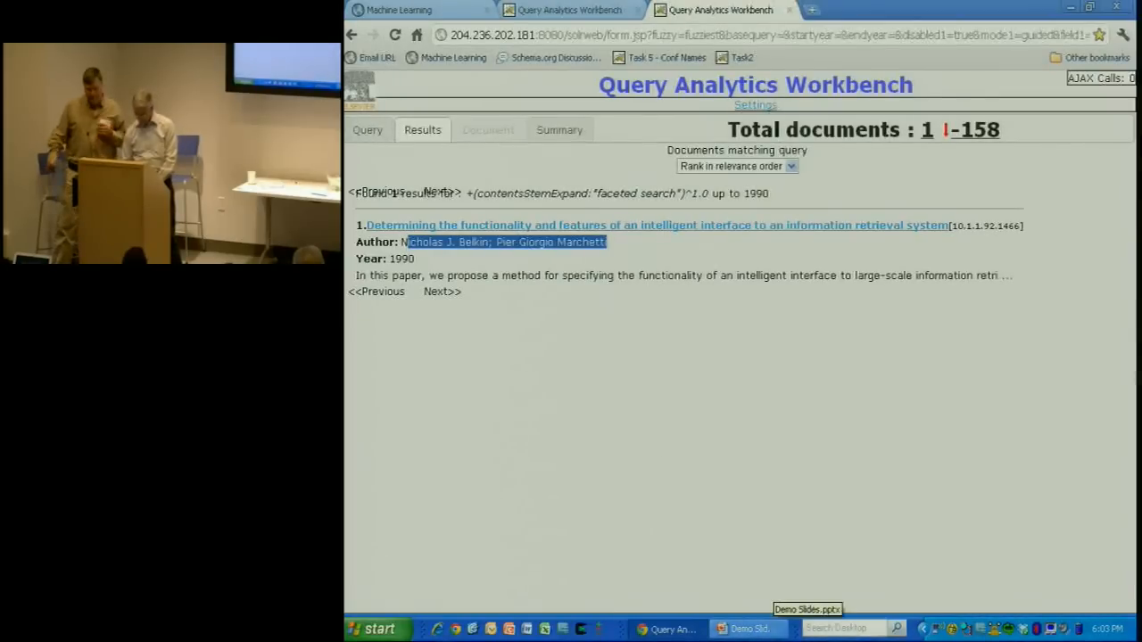
{"action": "left_click", "coordinate": [748, 629]}
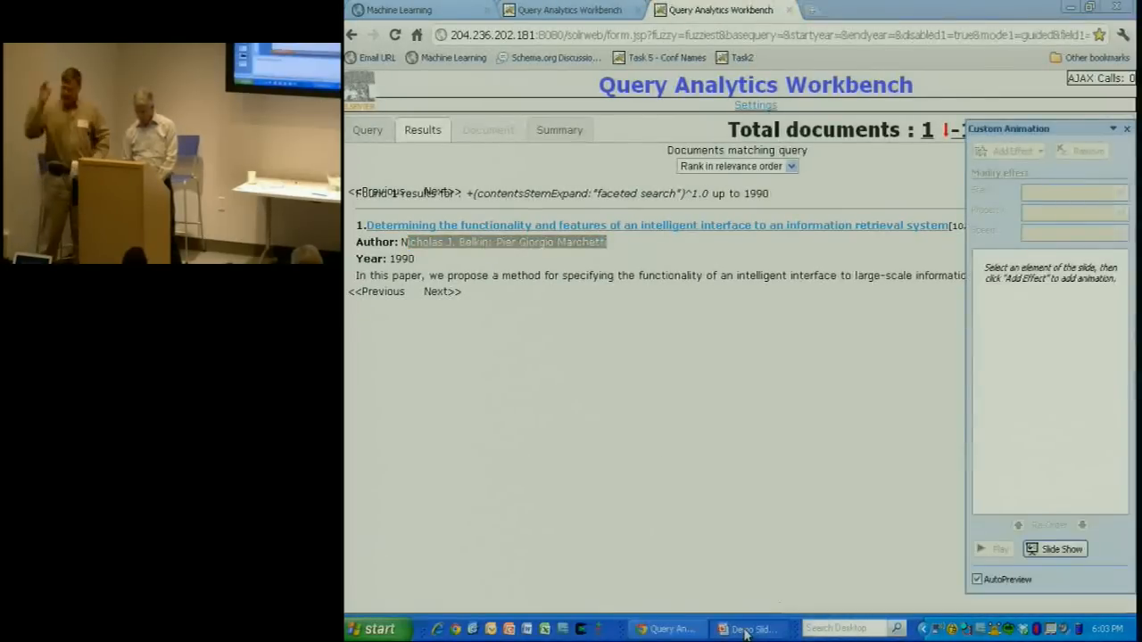
{"action": "left_click", "coordinate": [749, 629]}
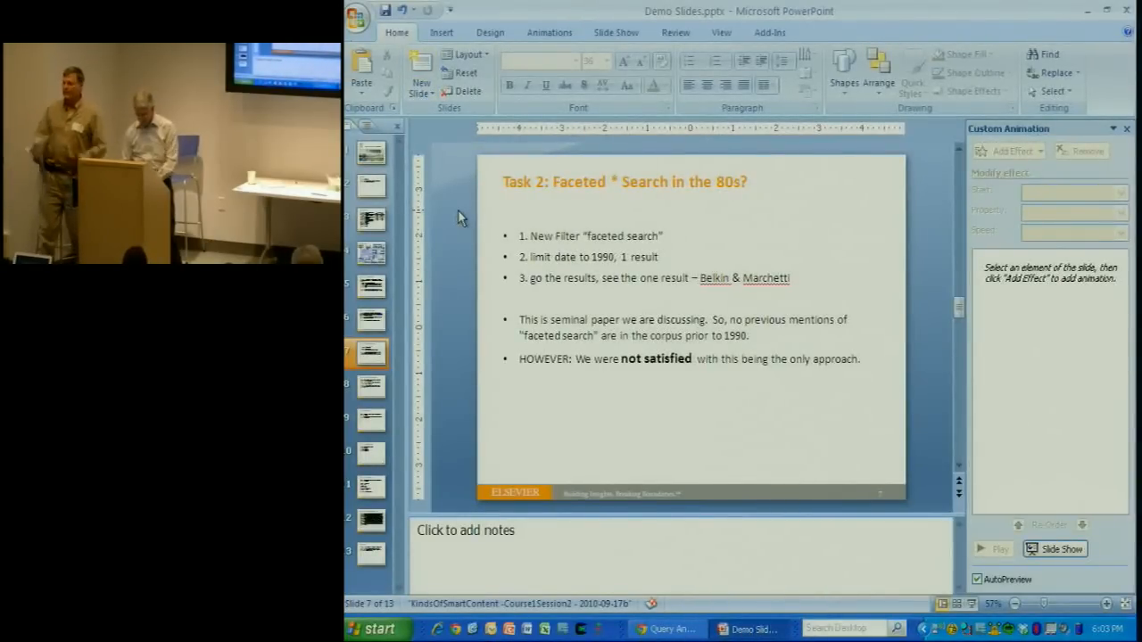
{"action": "right_click", "coordinate": [460, 219]}
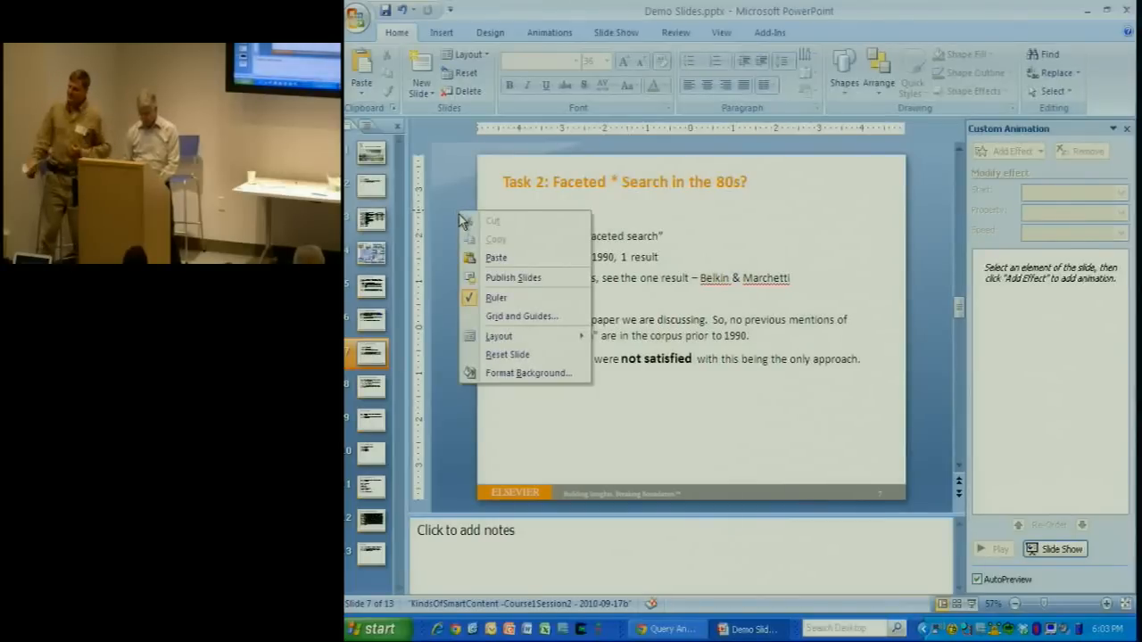
{"action": "mouse_move", "coordinate": [455, 186]}
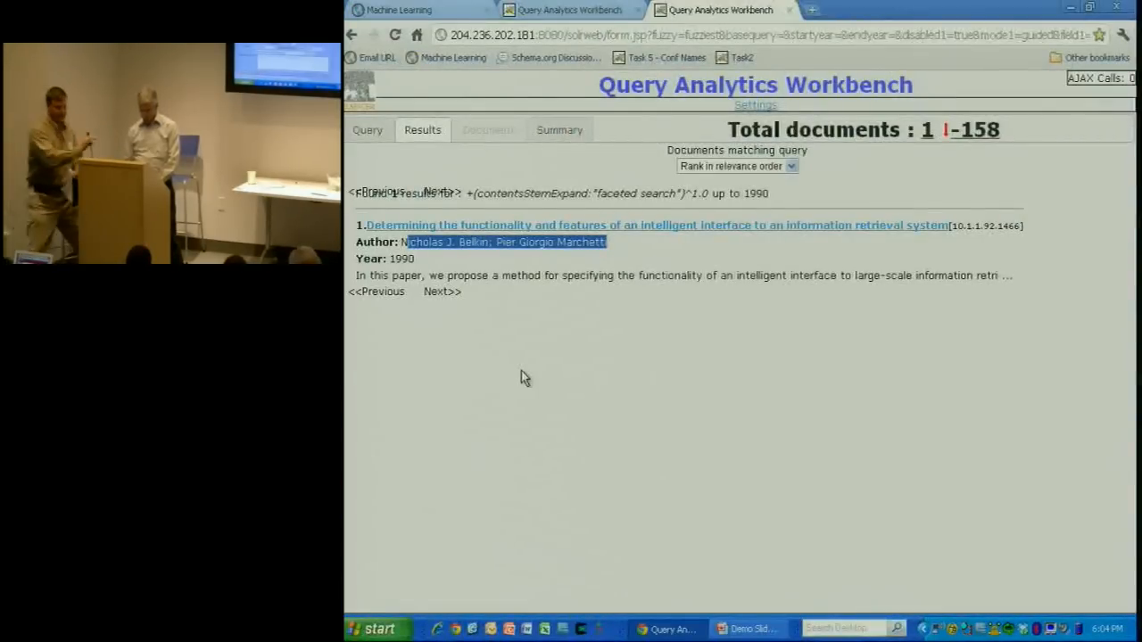
- Back on the Query tab, tick Filters 3, 4 and 5, leaving 12 documents
{"action": "left_click", "coordinate": [367, 129]}
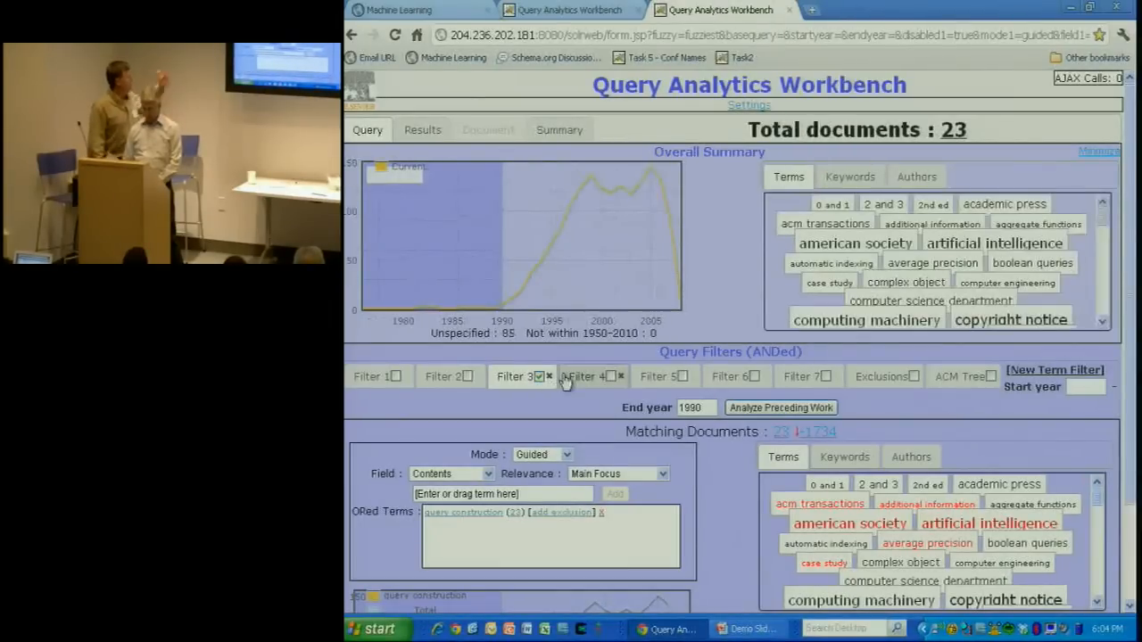
{"action": "left_click", "coordinate": [548, 376]}
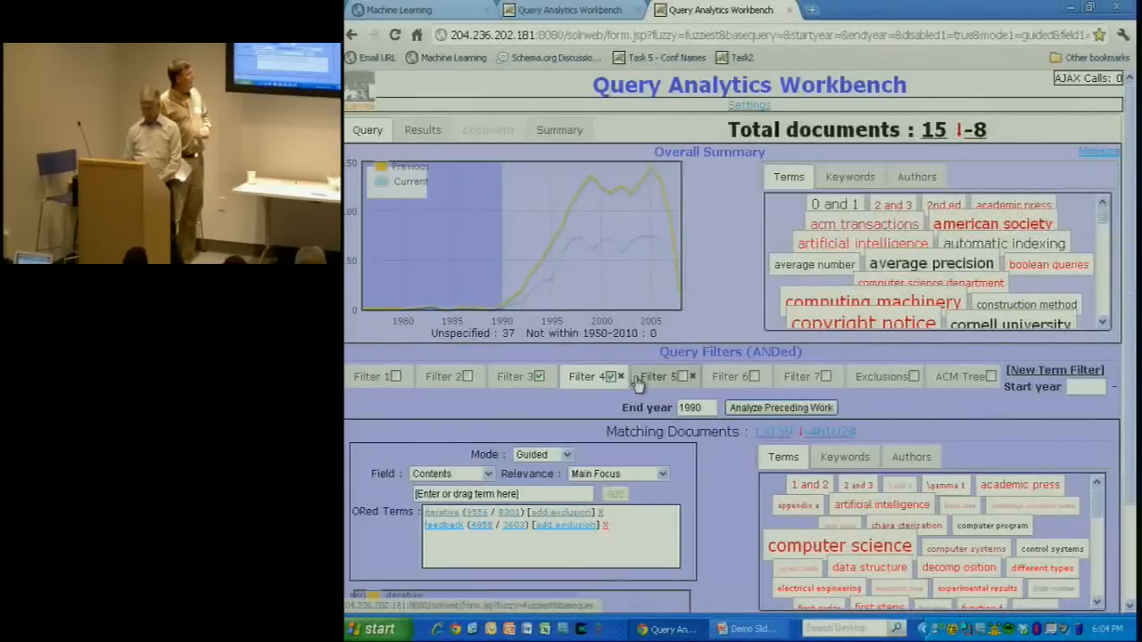
{"action": "left_click", "coordinate": [620, 376]}
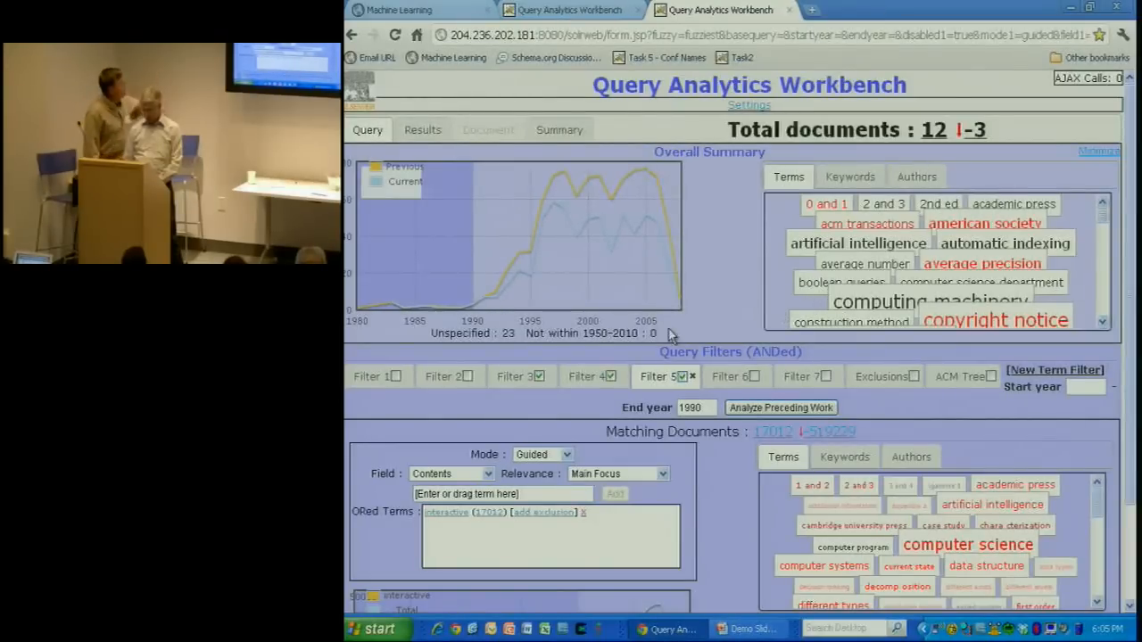
- Remove Filters 5, 4 and 3 from the combined query
{"action": "left_click", "coordinate": [610, 376]}
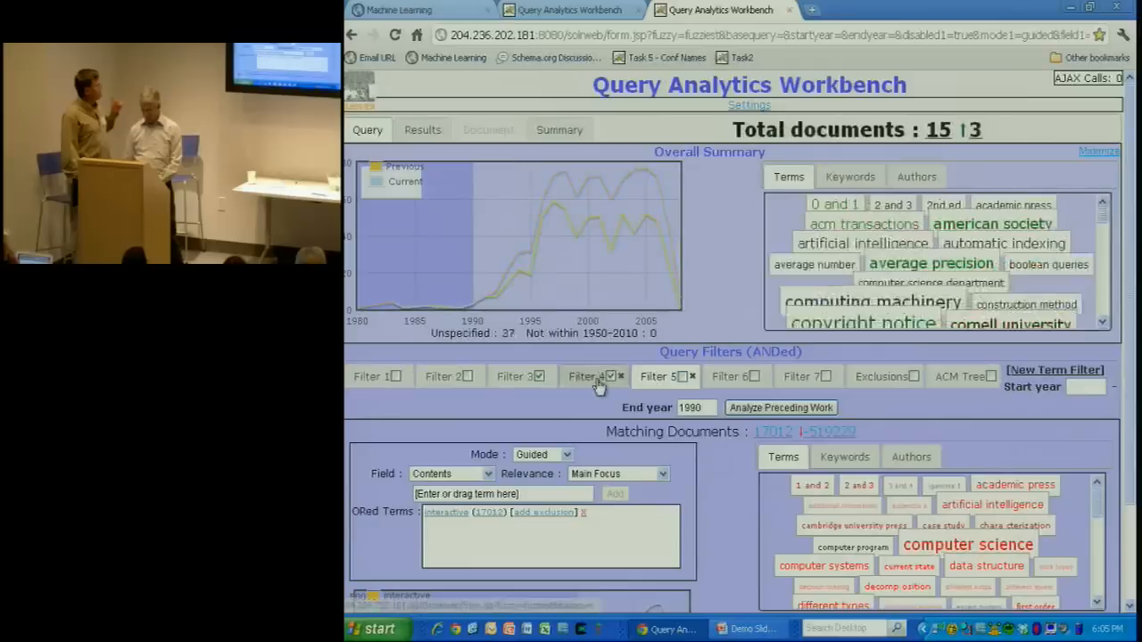
{"action": "left_click", "coordinate": [610, 376]}
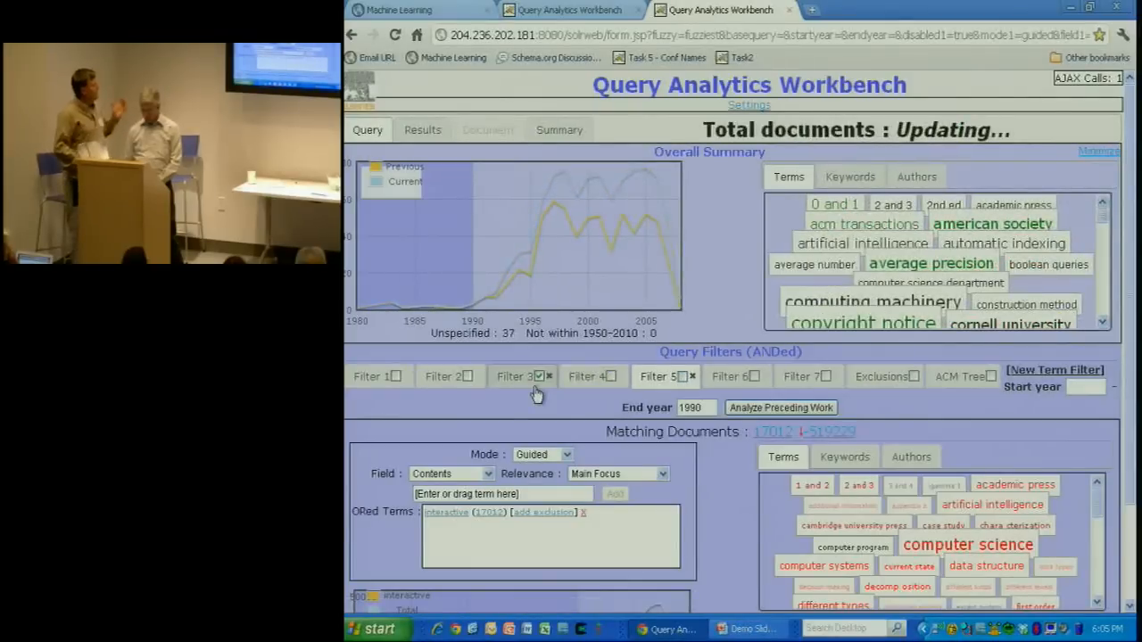
{"action": "left_click", "coordinate": [549, 376]}
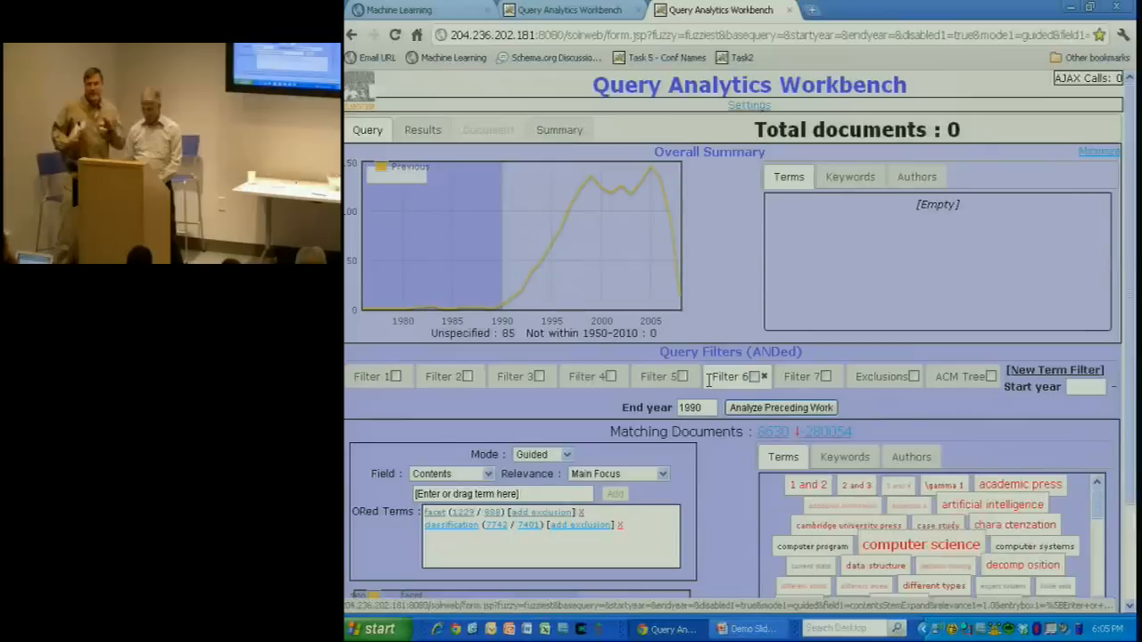
- Combine Filters 6, 7, 5 and 2 so zero documents match
{"action": "left_click", "coordinate": [763, 376]}
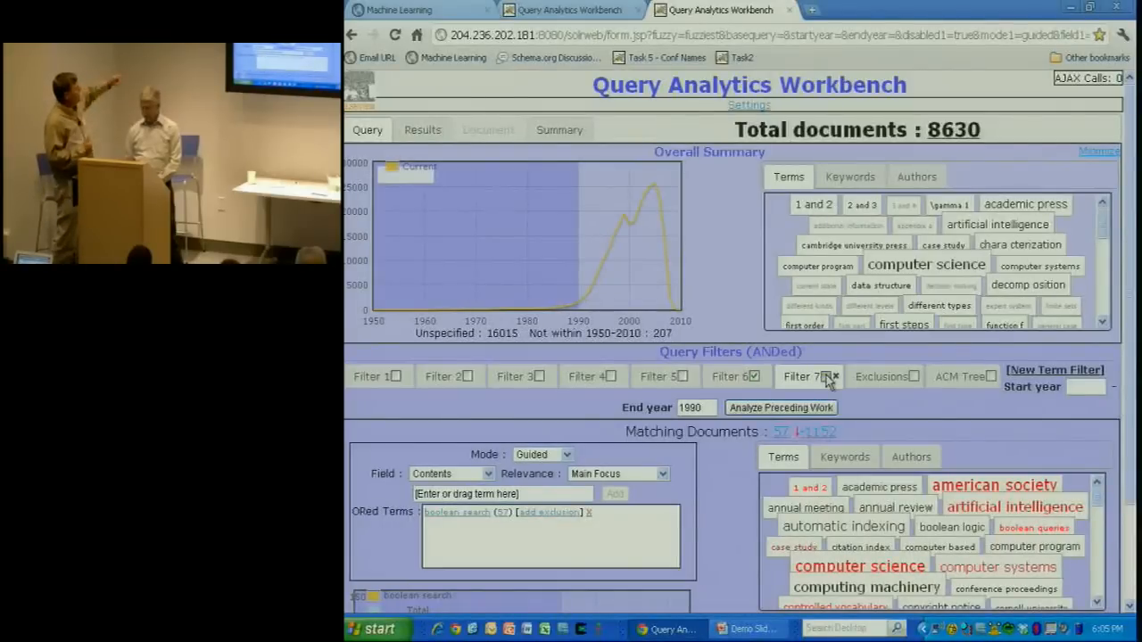
{"action": "left_click", "coordinate": [780, 407]}
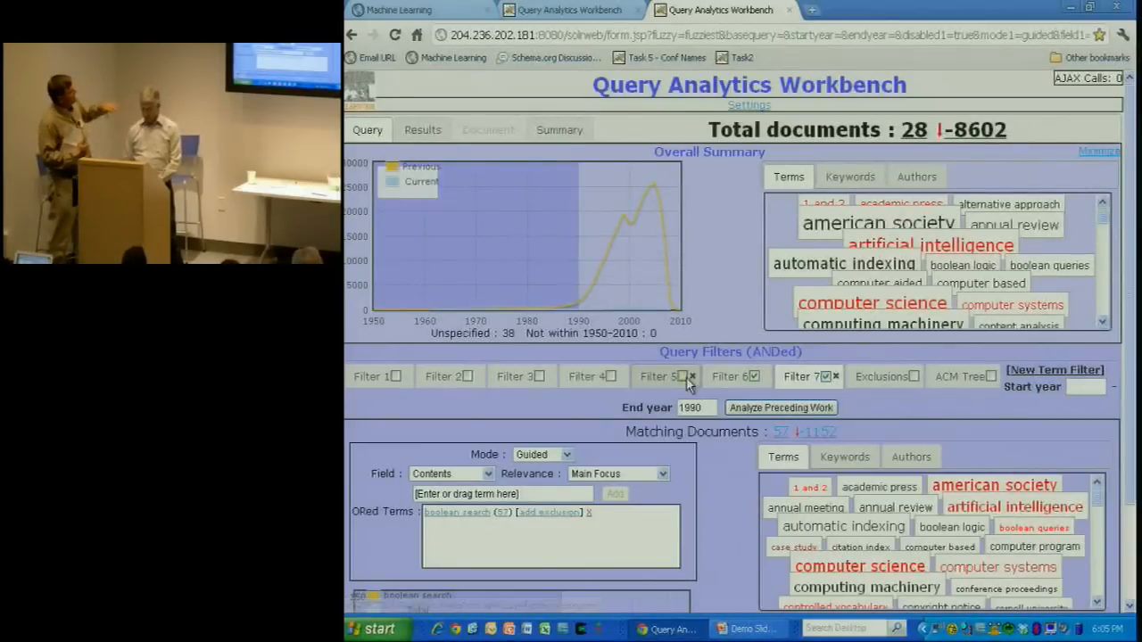
{"action": "left_click", "coordinate": [693, 375]}
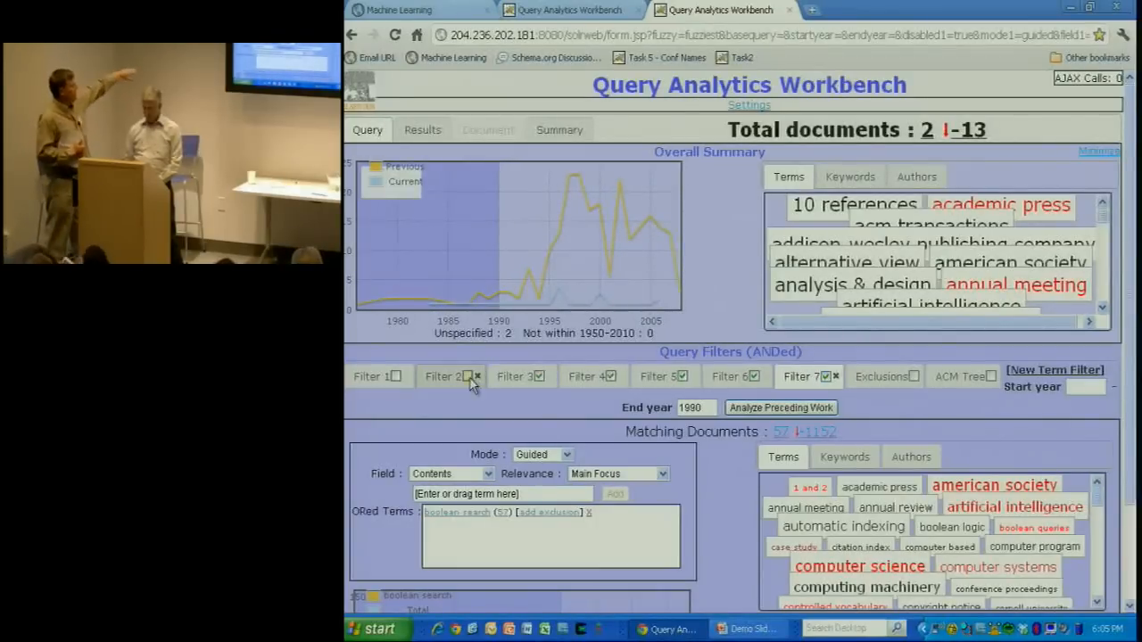
{"action": "left_click", "coordinate": [451, 376]}
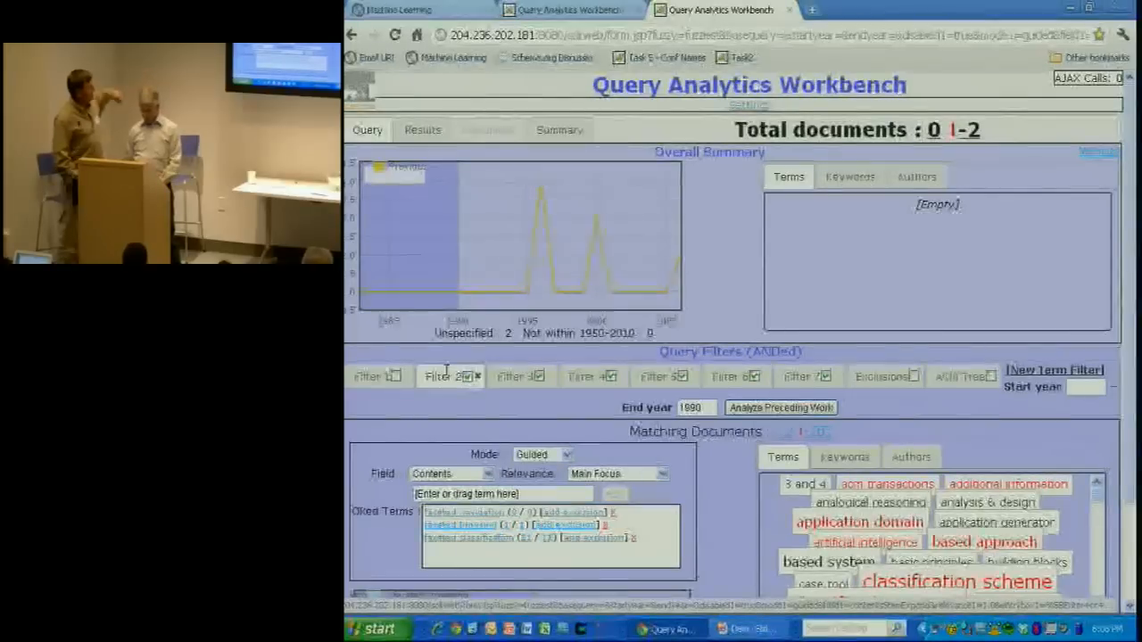
{"action": "left_click", "coordinate": [522, 376]}
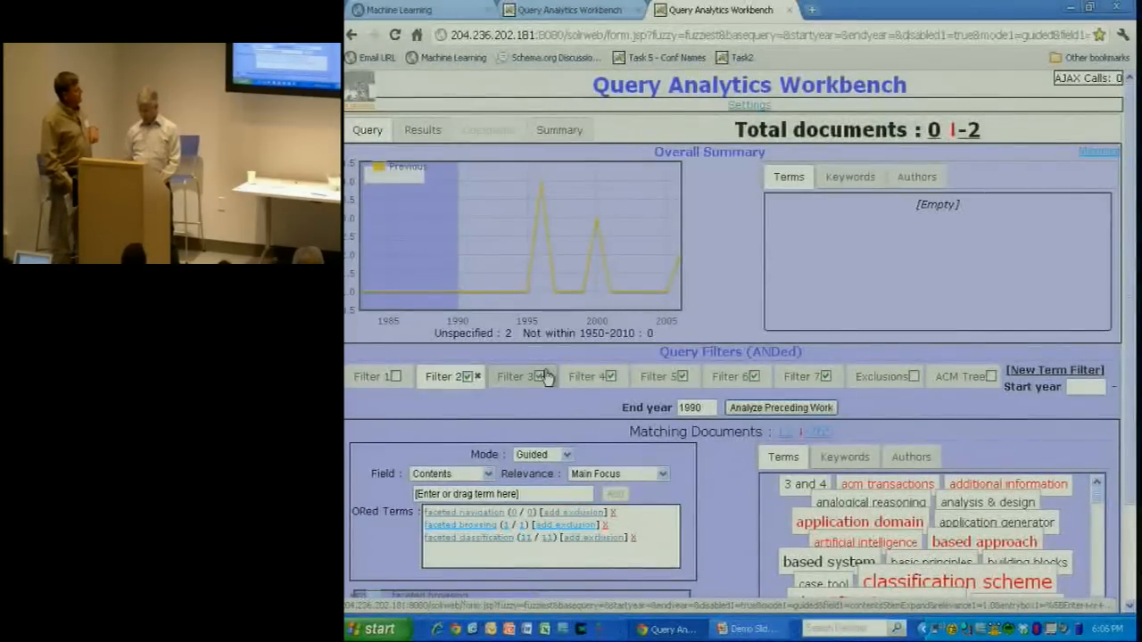
{"action": "left_click", "coordinate": [477, 375]}
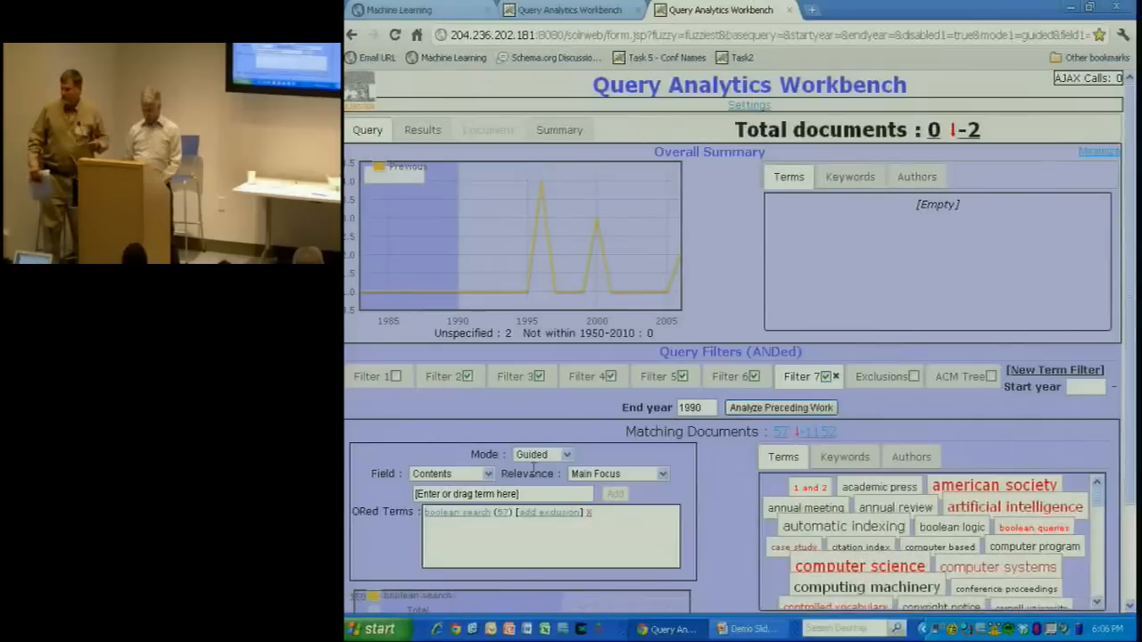
{"action": "mouse_move", "coordinate": [456, 511]}
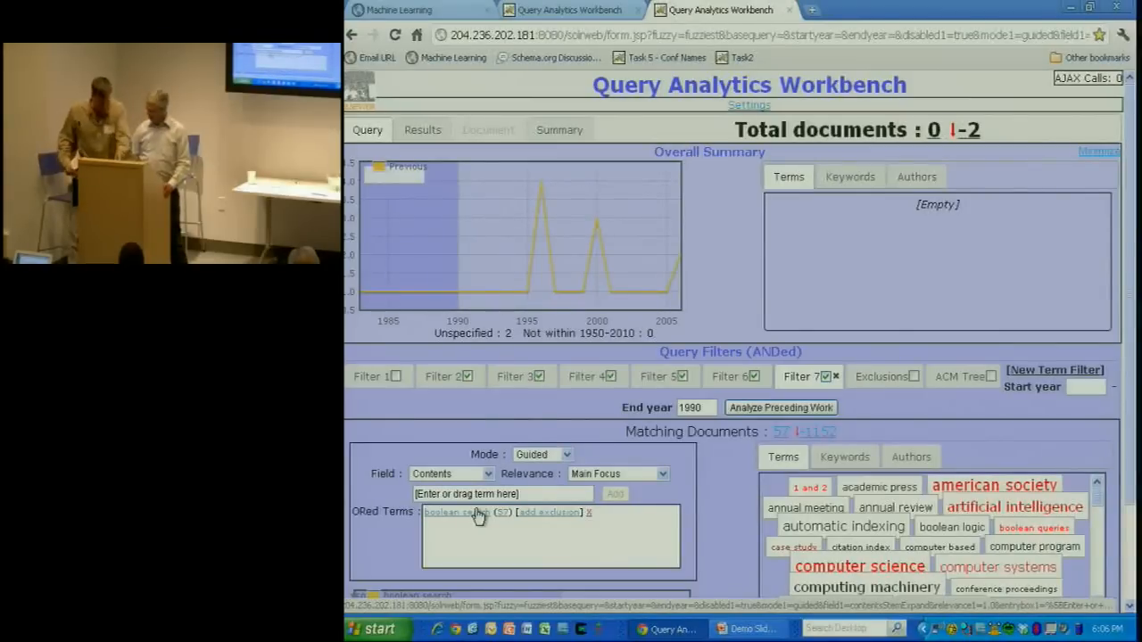
{"action": "mouse_move", "coordinate": [727, 174]}
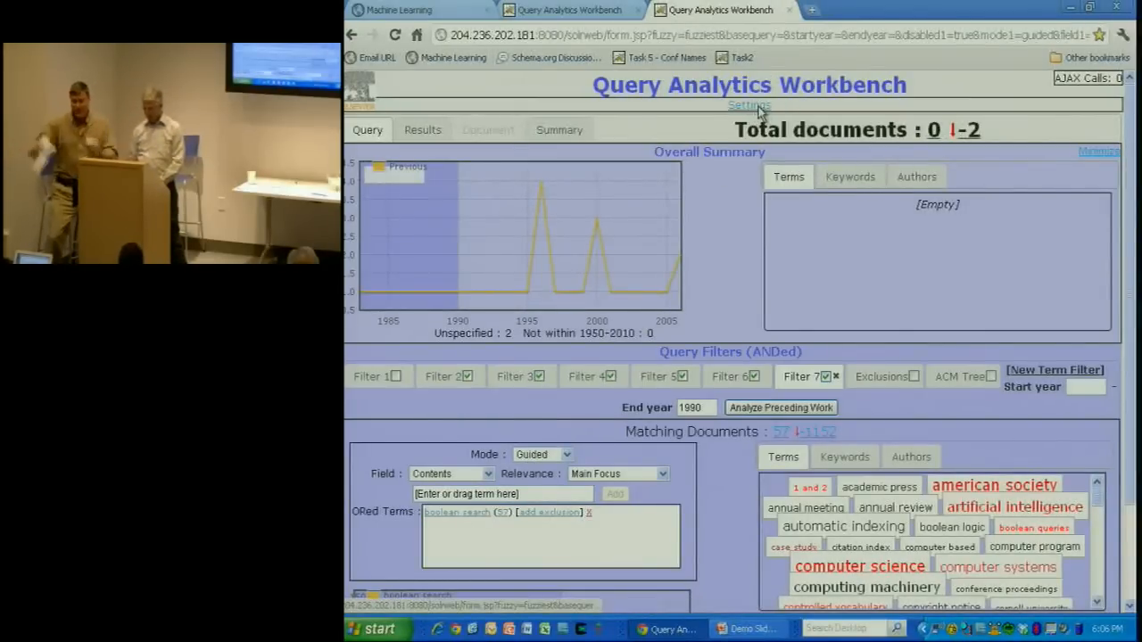
- Save the session state under Settings' Development Tools, then reopen Settings after reload
{"action": "left_click", "coordinate": [750, 105]}
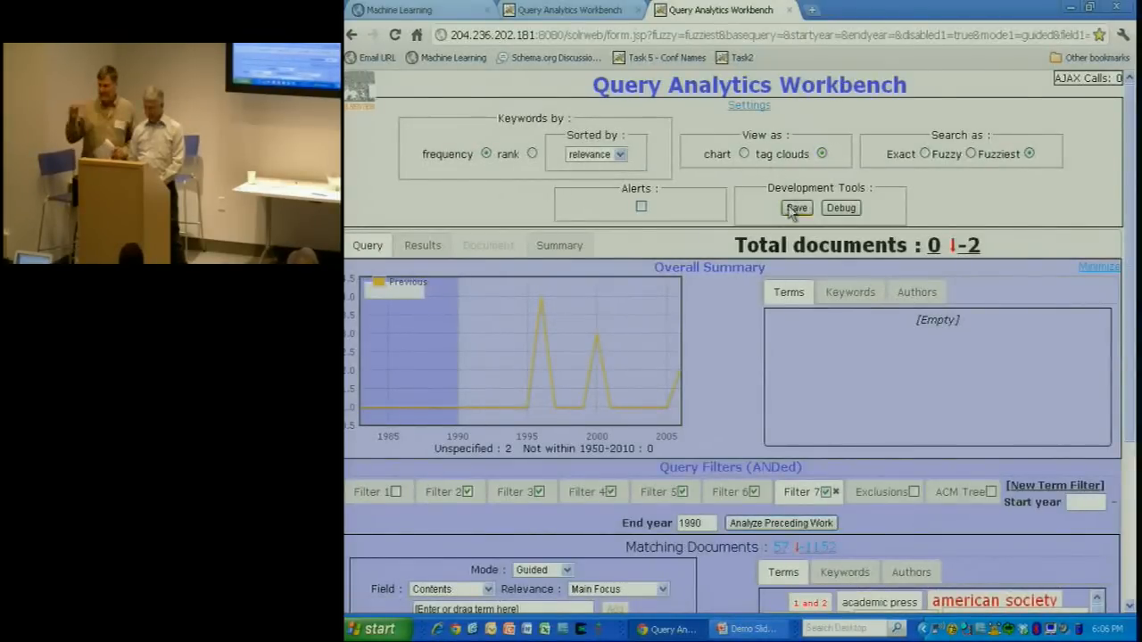
{"action": "mouse_move", "coordinate": [797, 207]}
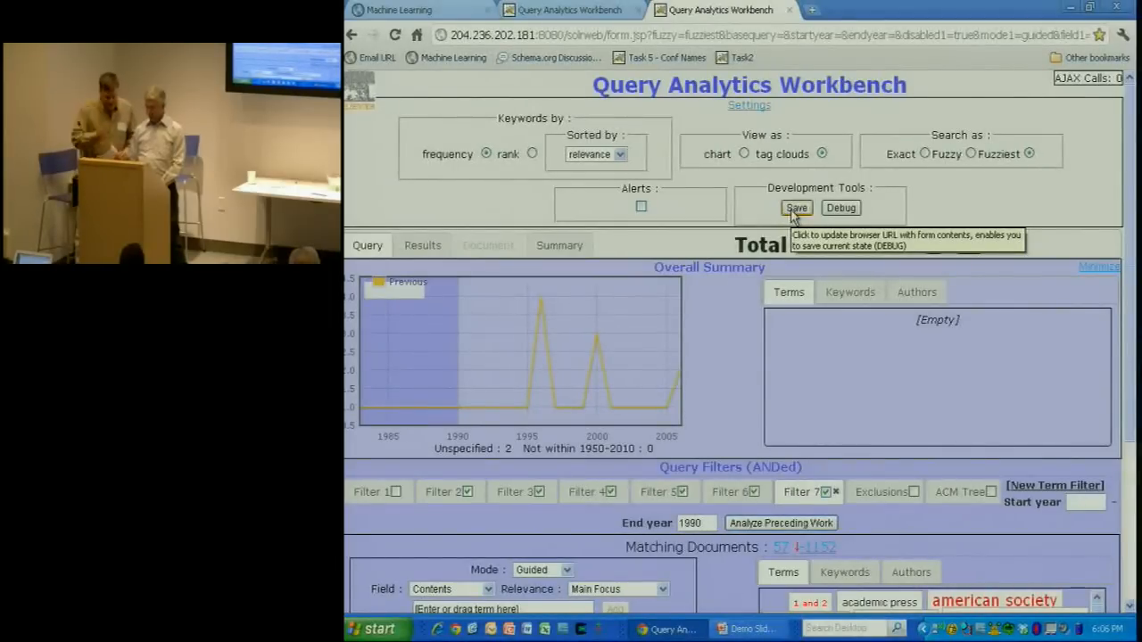
{"action": "left_click", "coordinate": [796, 208]}
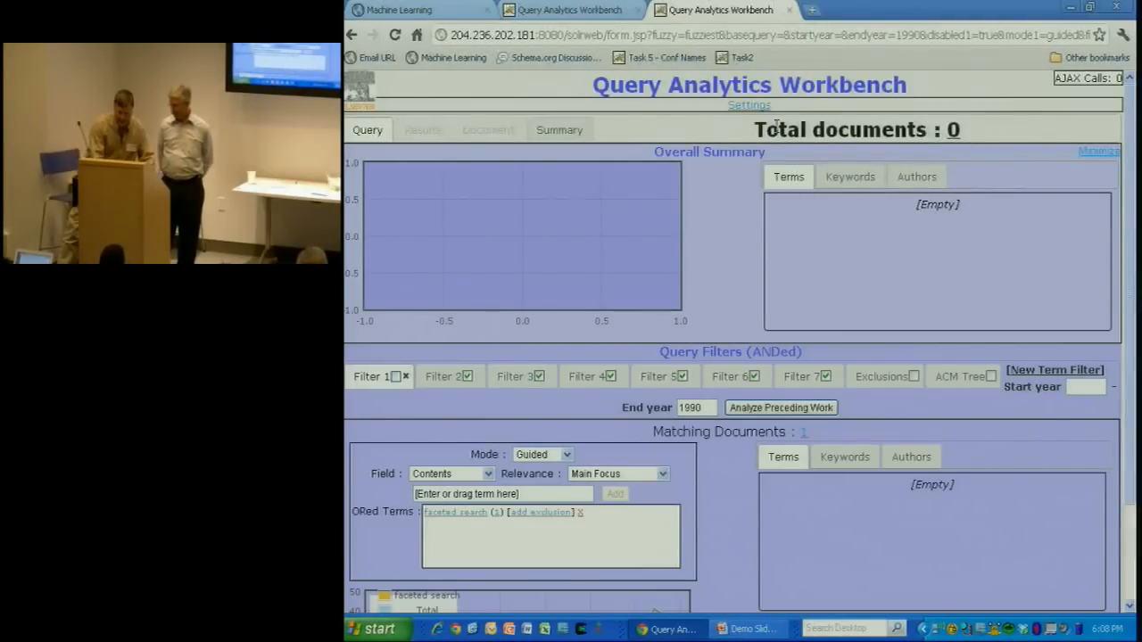
{"action": "left_click", "coordinate": [749, 105]}
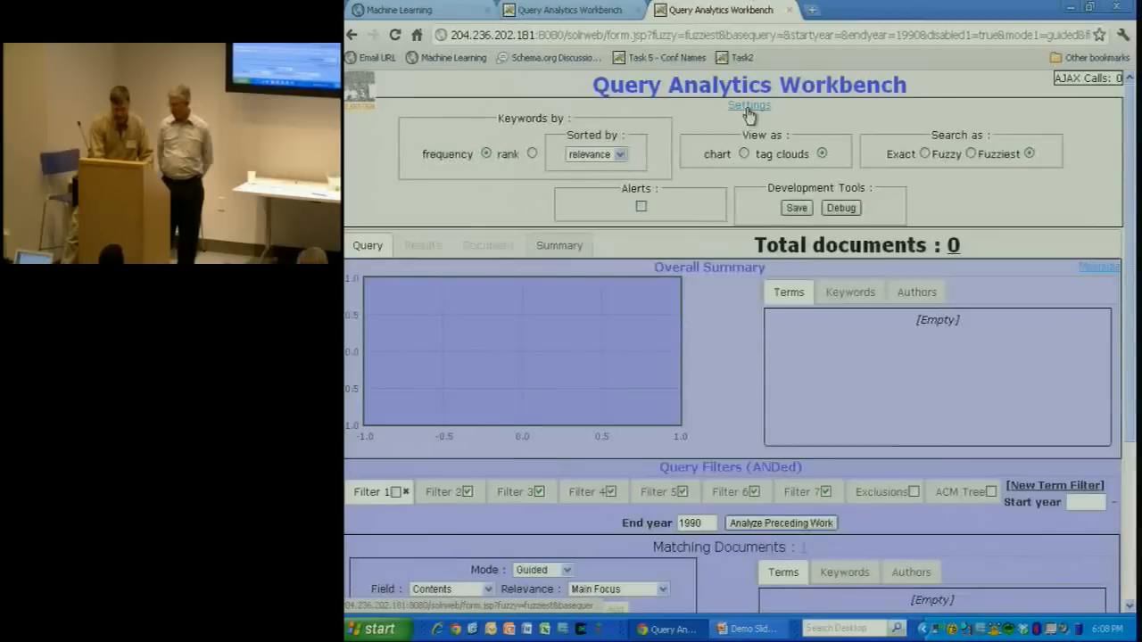